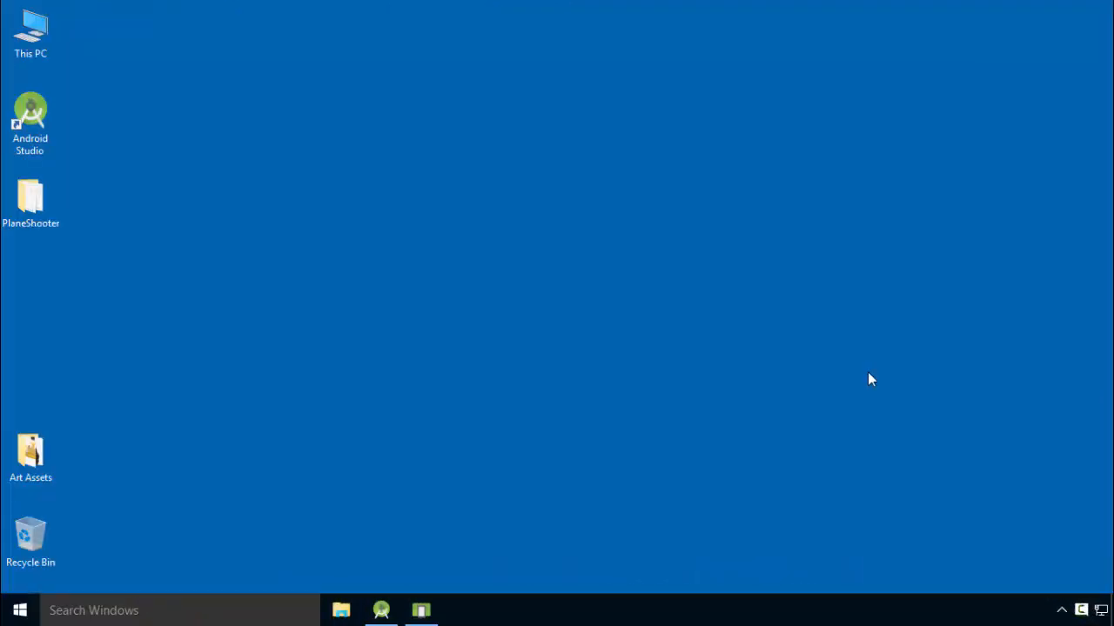
# Restore Android Studio and scroll GameView.java to the end of the class
pyautogui.click(381, 609)
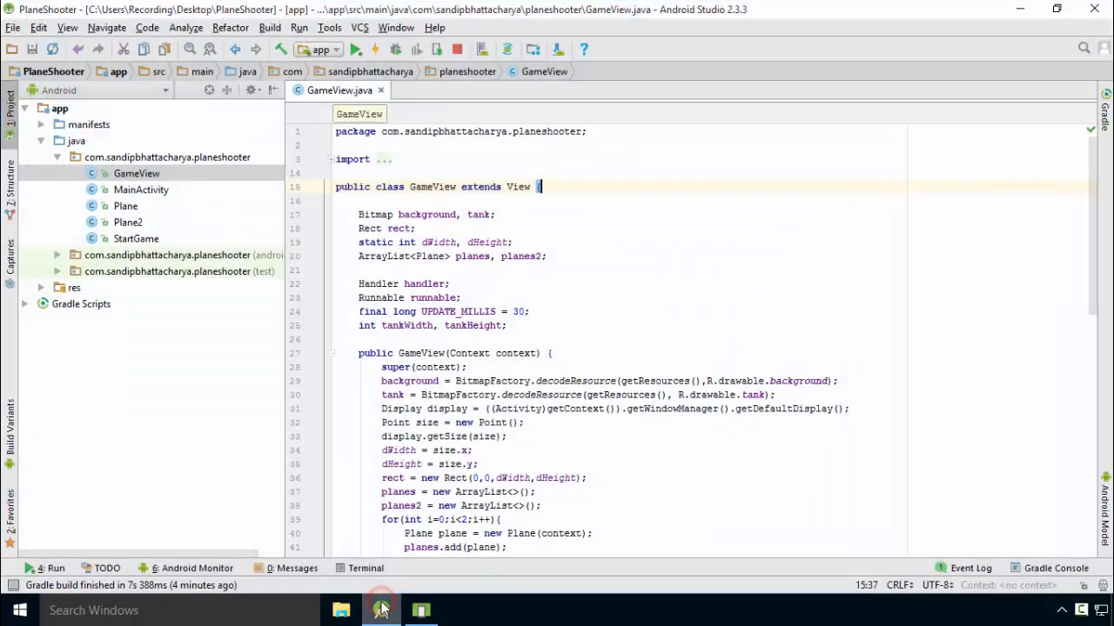
pyautogui.scroll(-3)
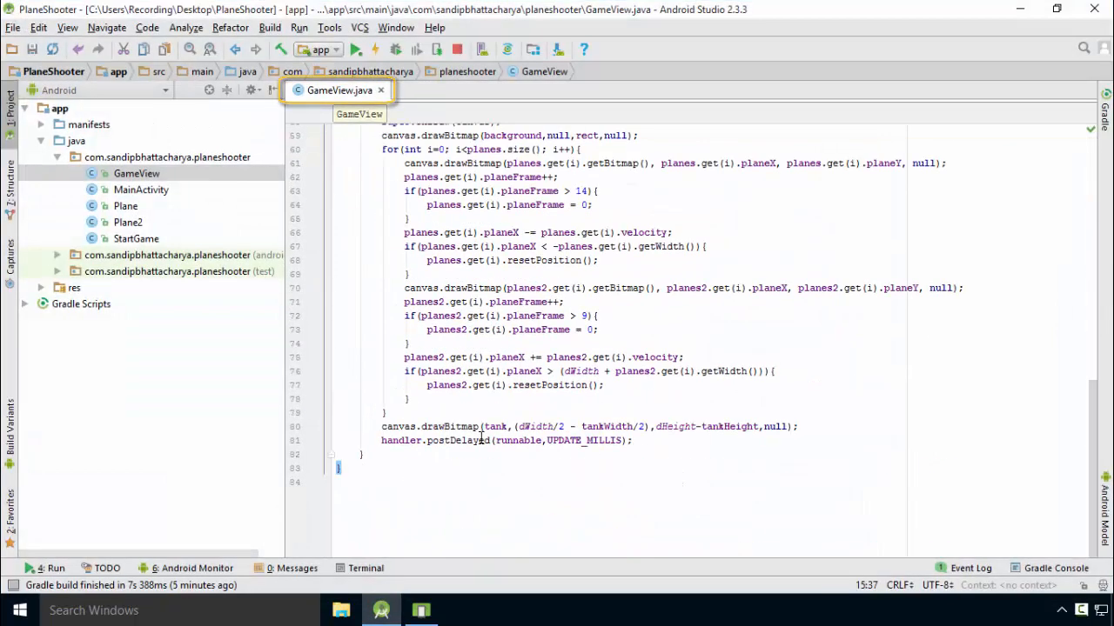
# Generate an overridden onTouchEvent method stub below draw() via Override Methods
pyautogui.click(381, 468)
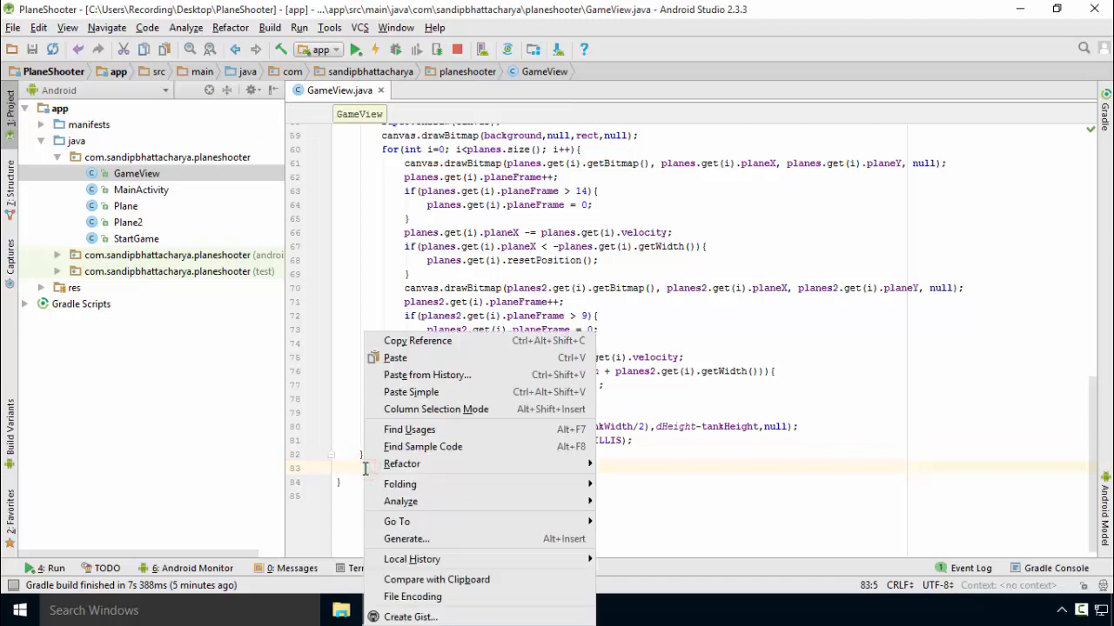
pyautogui.click(406, 539)
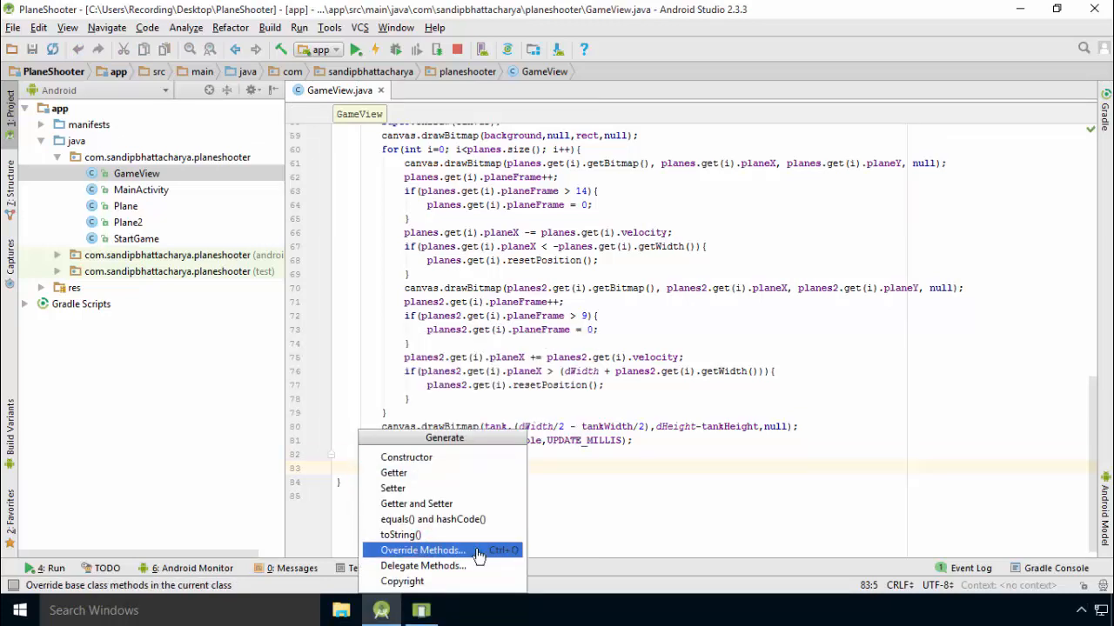
pyautogui.click(421, 550)
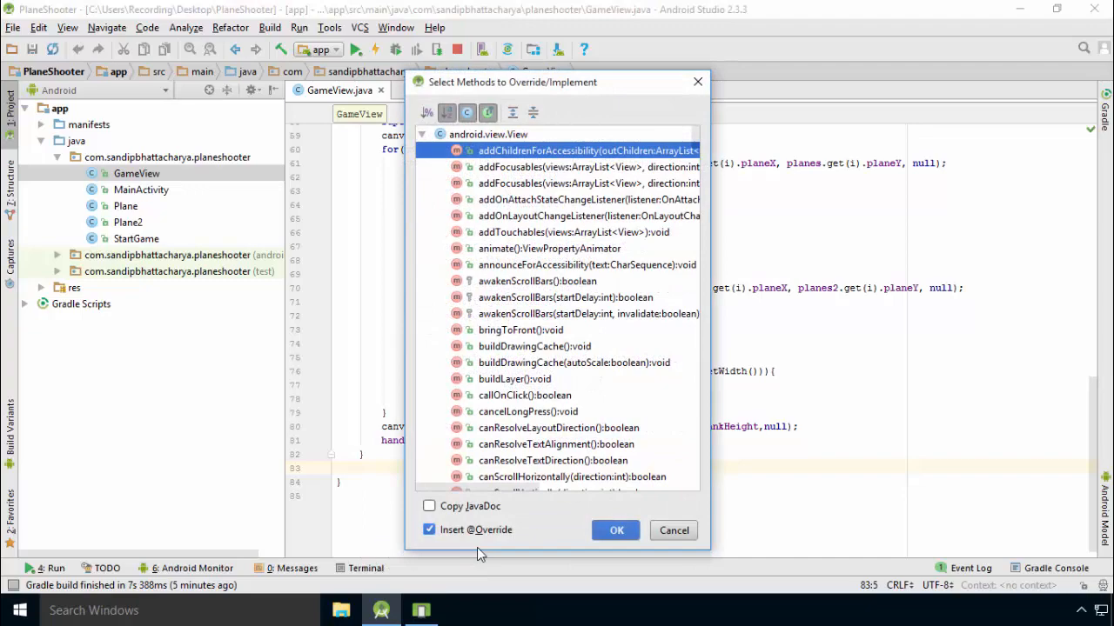
pyautogui.scroll(-3)
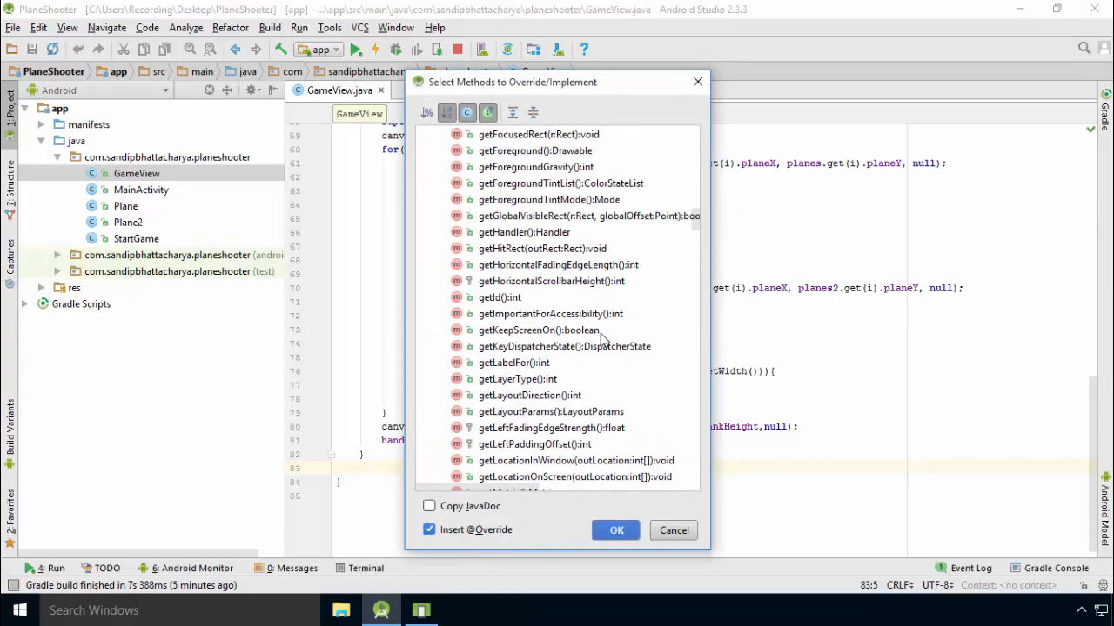
pyautogui.scroll(-3)
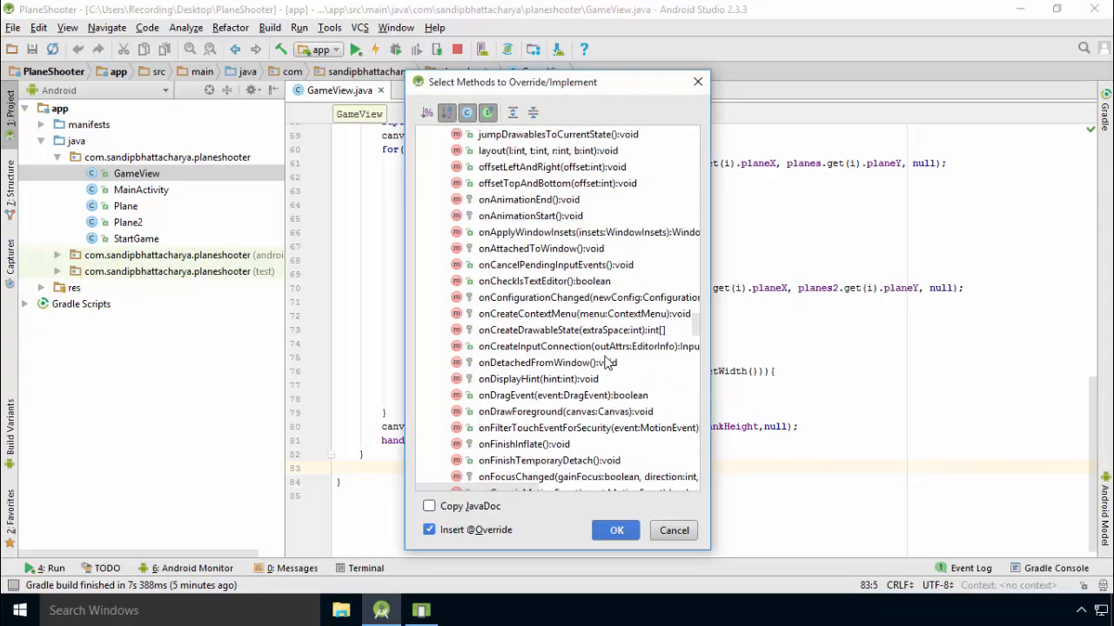
pyautogui.click(616, 529)
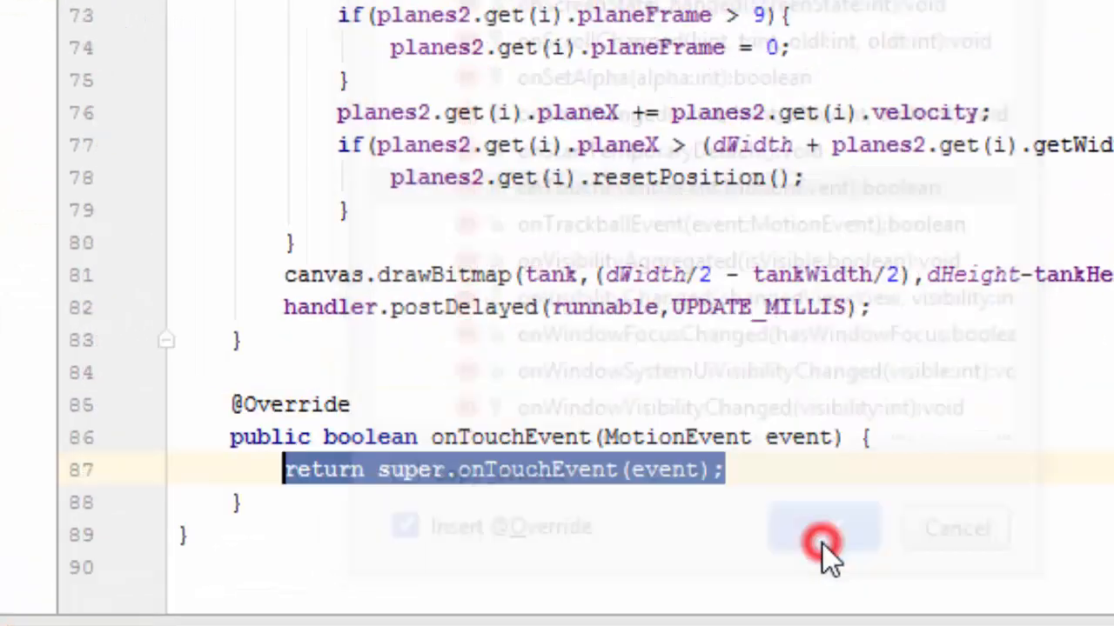
# Make onTouchEvent return true and read event.getX()/getY() into float touchX and touchY
pyautogui.click(822, 529)
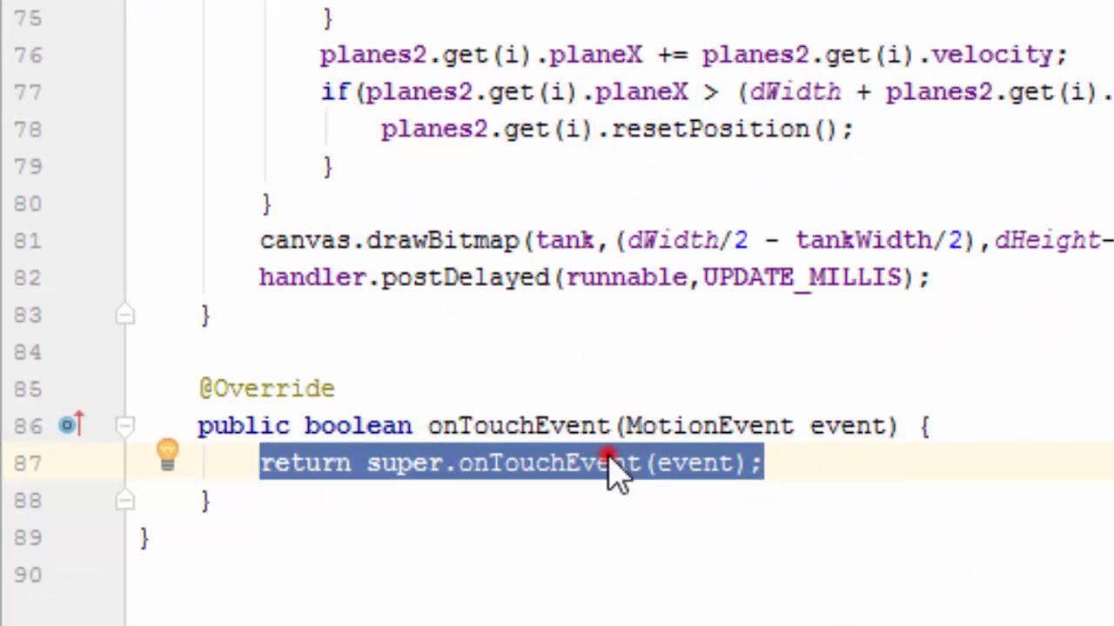
pyautogui.write('turn true;')
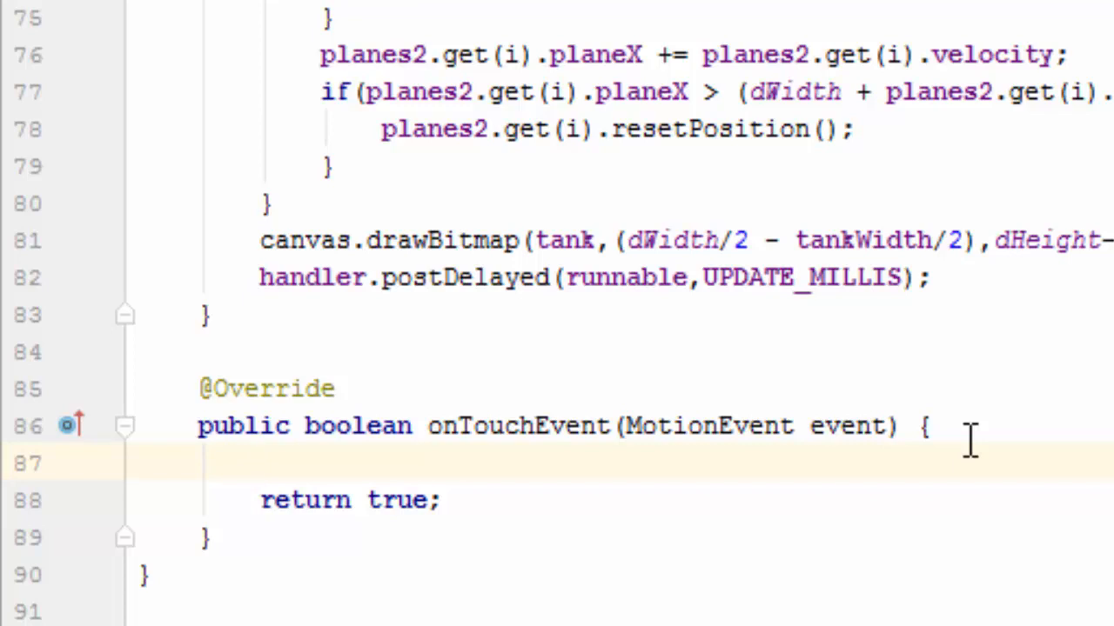
pyautogui.write('float to')
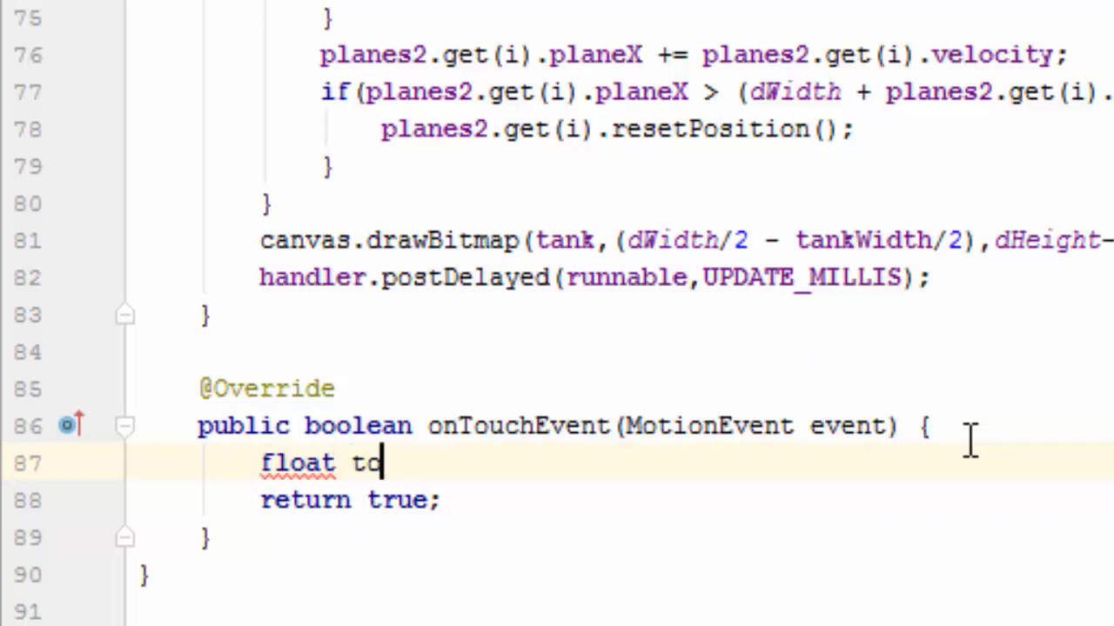
pyautogui.write('uchX')
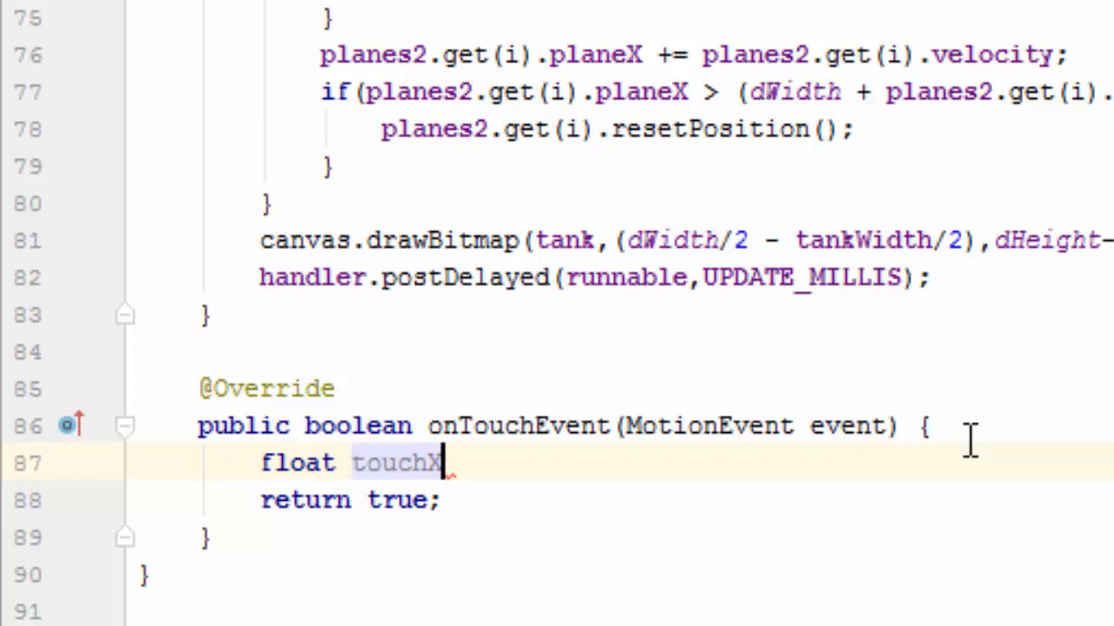
pyautogui.write('= event.')
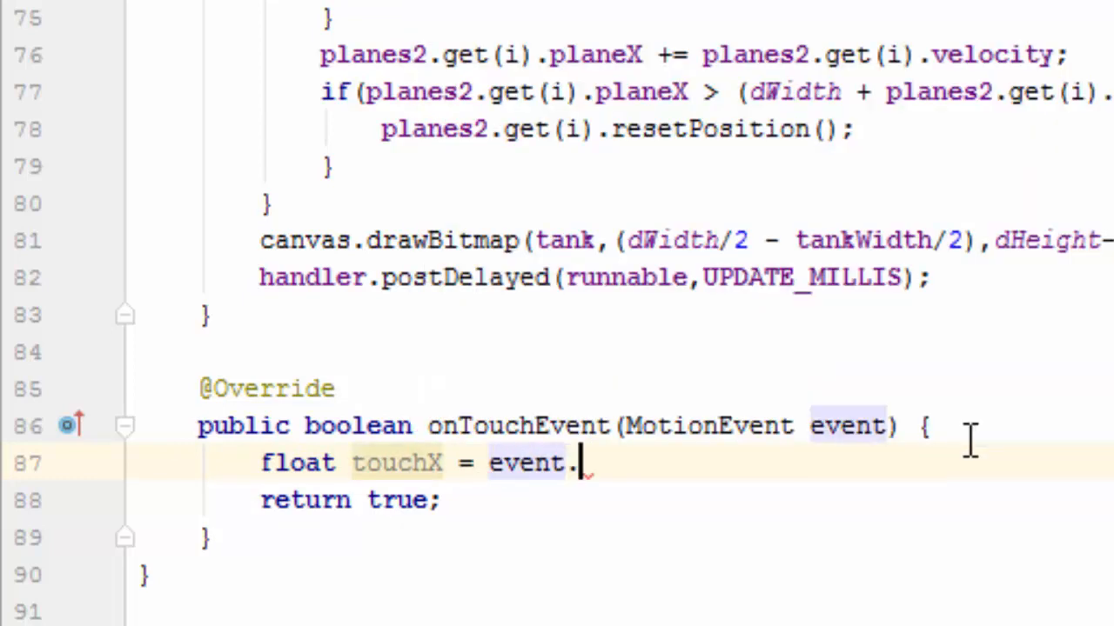
pyautogui.write('getX();')
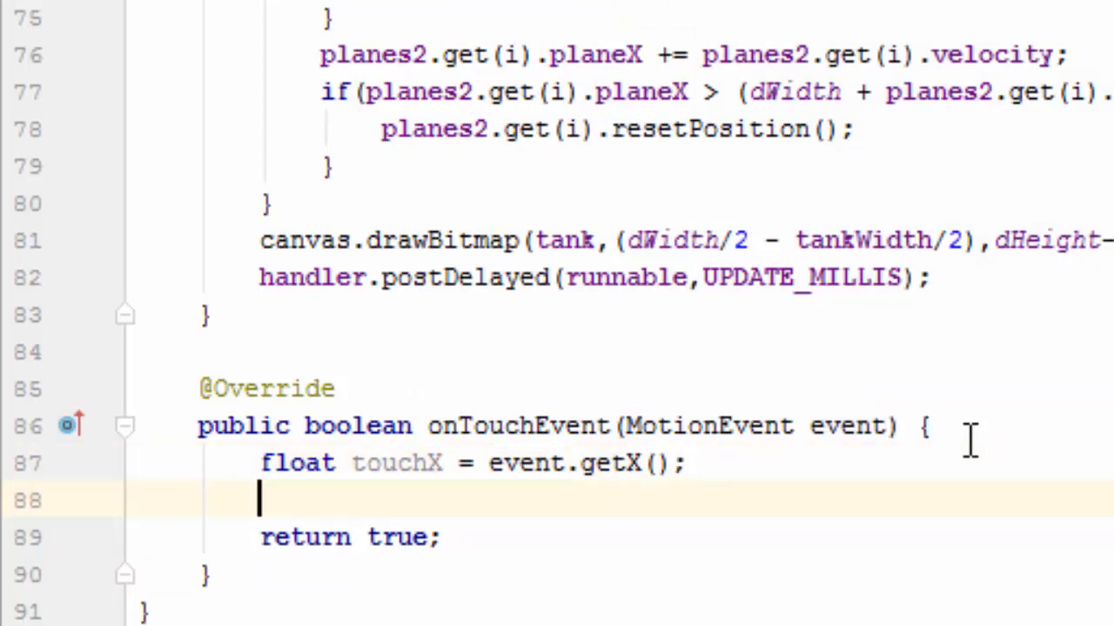
pyautogui.write('float')
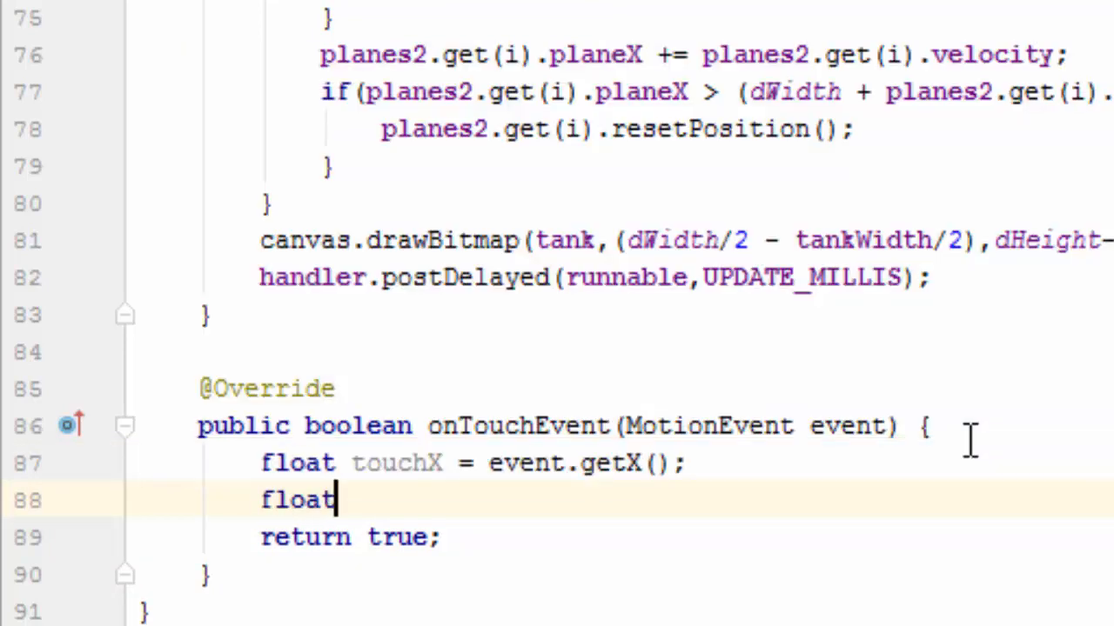
pyautogui.write('tou')
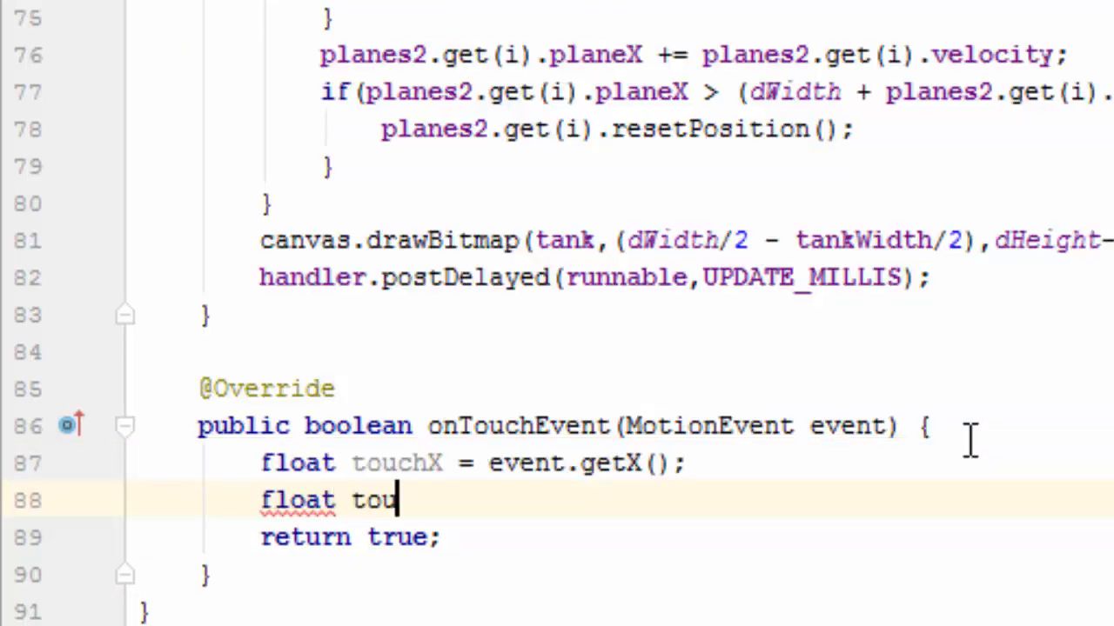
pyautogui.write('chY')
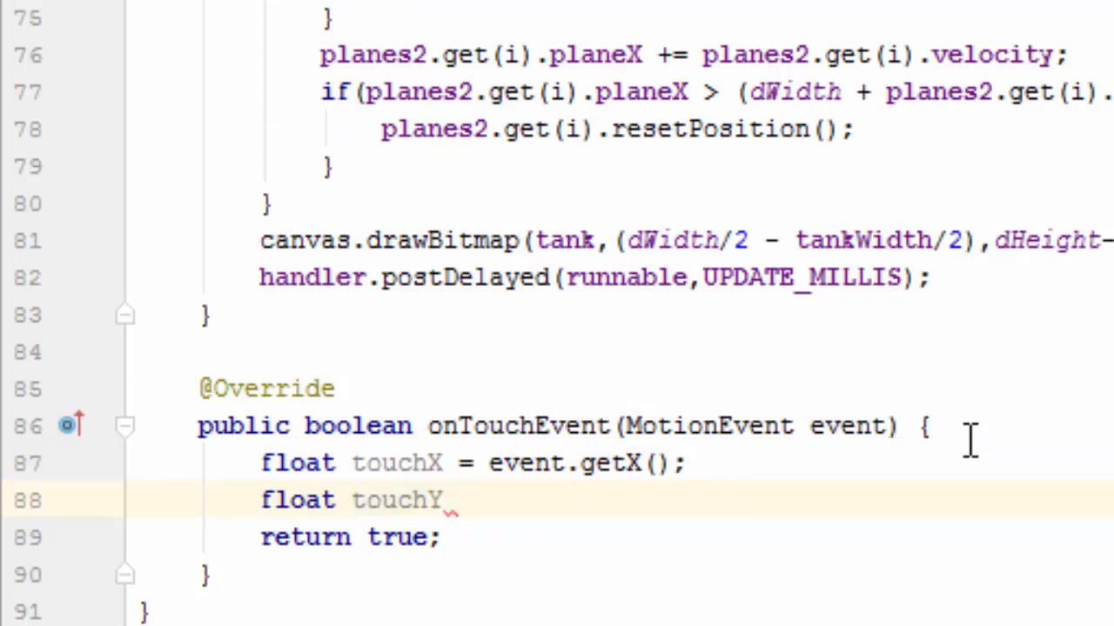
pyautogui.write('= event')
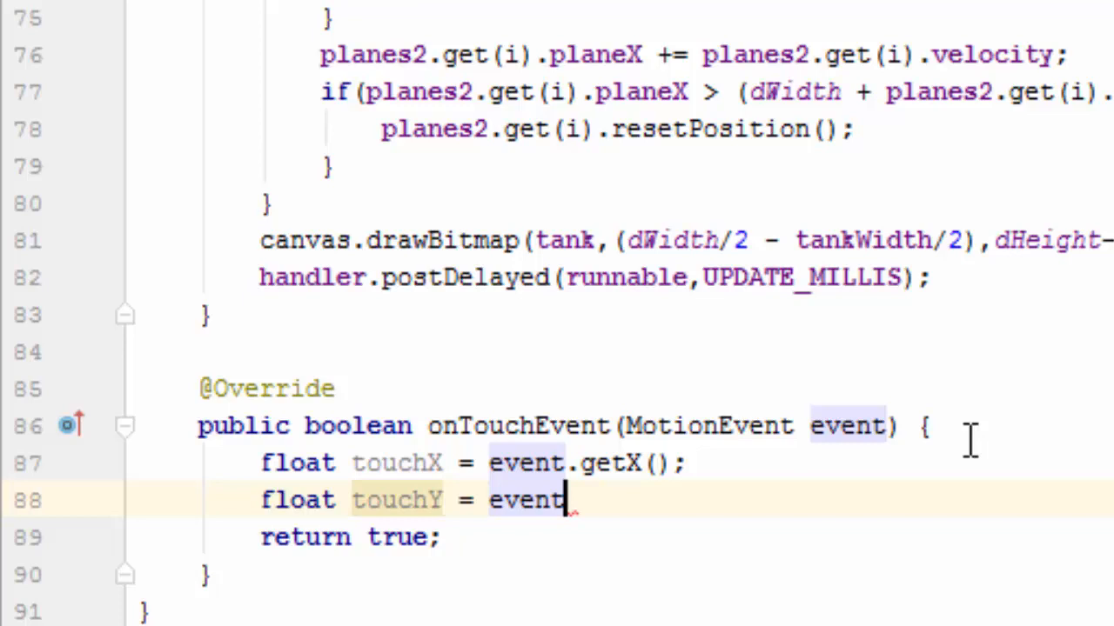
pyautogui.write('.getY();')
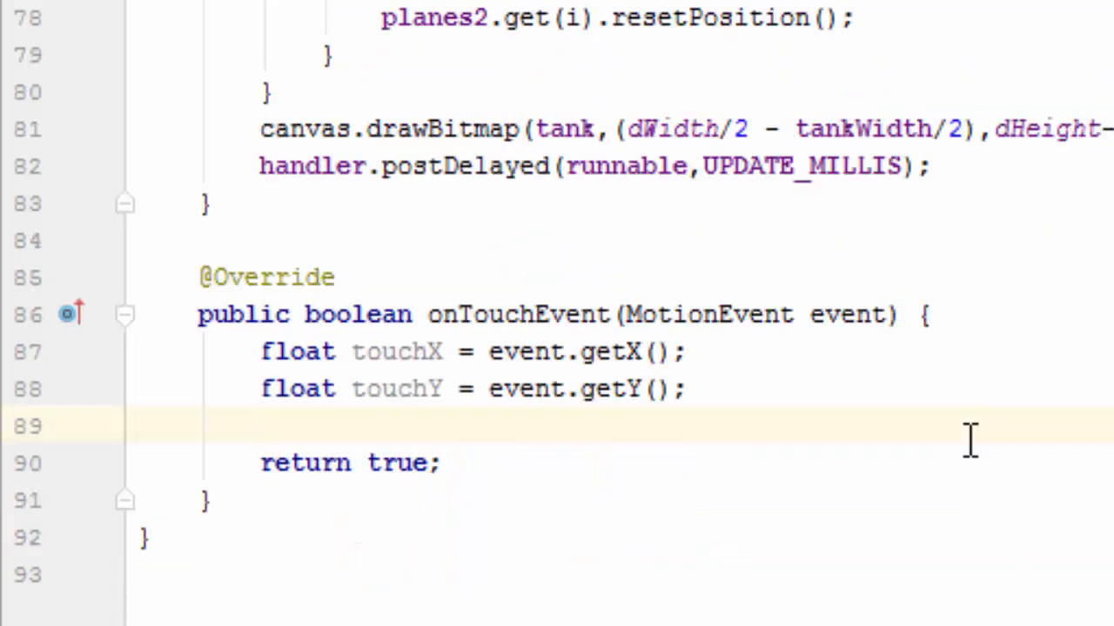
# Store event.getAction() in an int and add an if checking it equals MotionEvent.ACTION_DOWN
pyautogui.write('int actio')
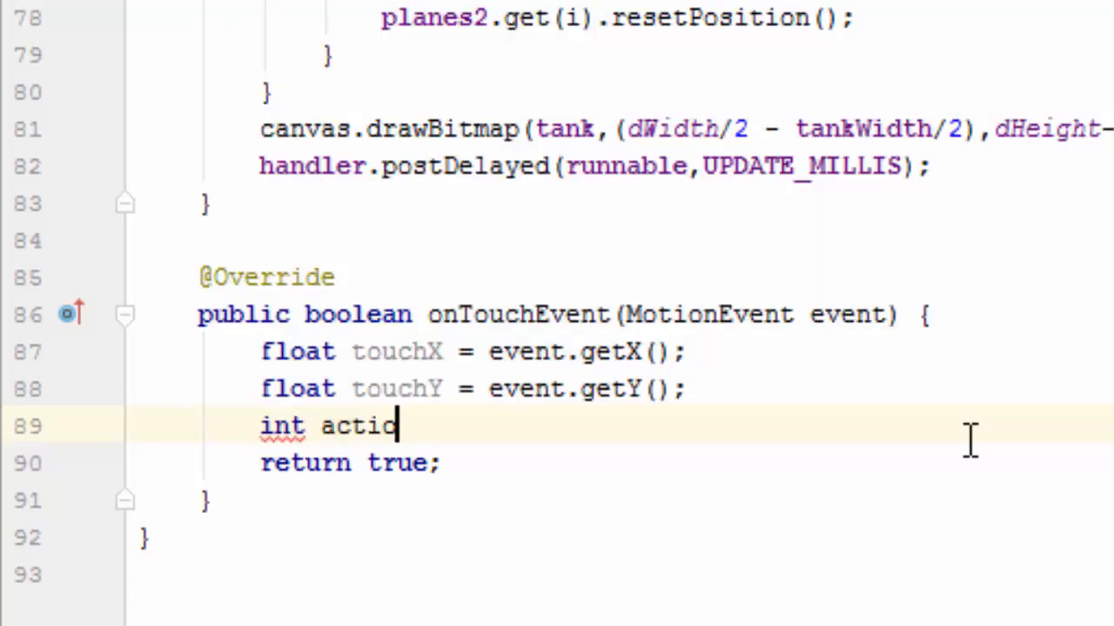
pyautogui.write('n =')
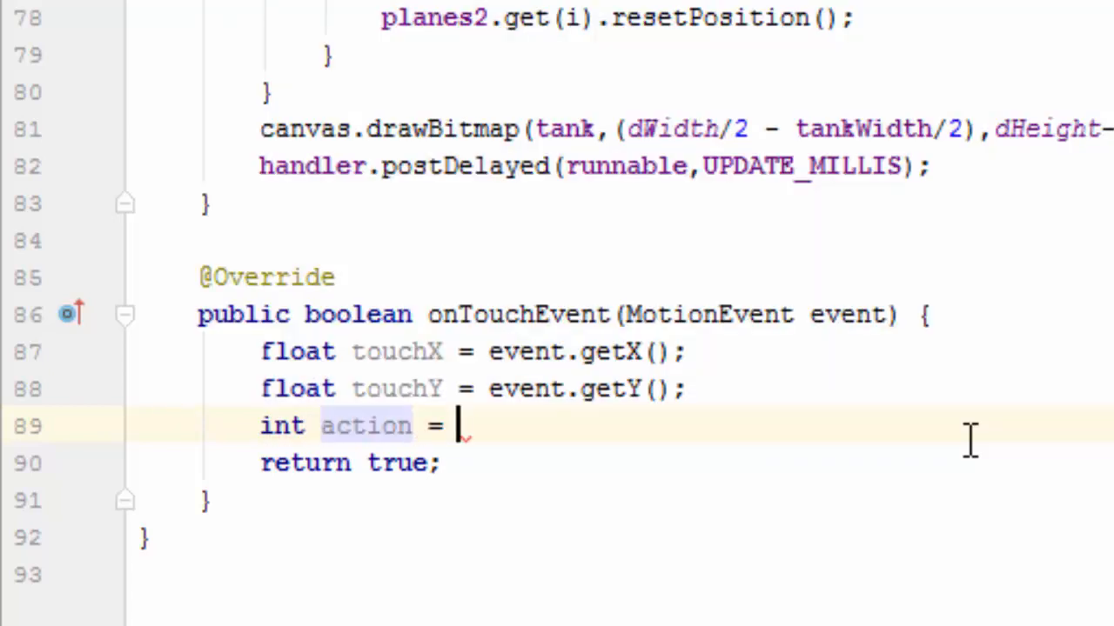
pyautogui.write('event')
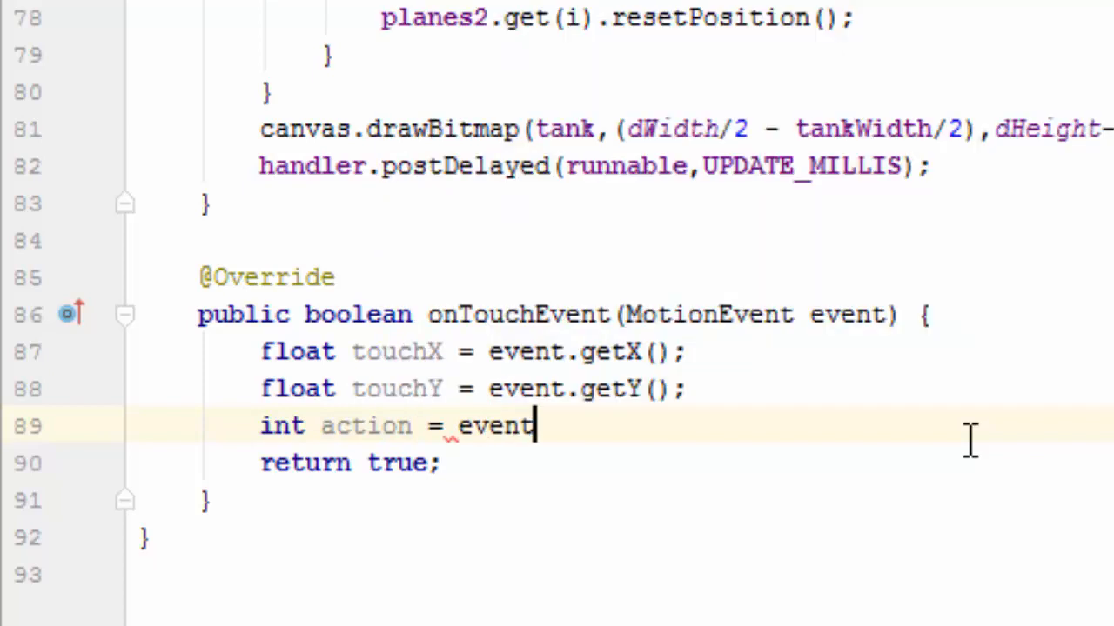
pyautogui.write('.getAction();')
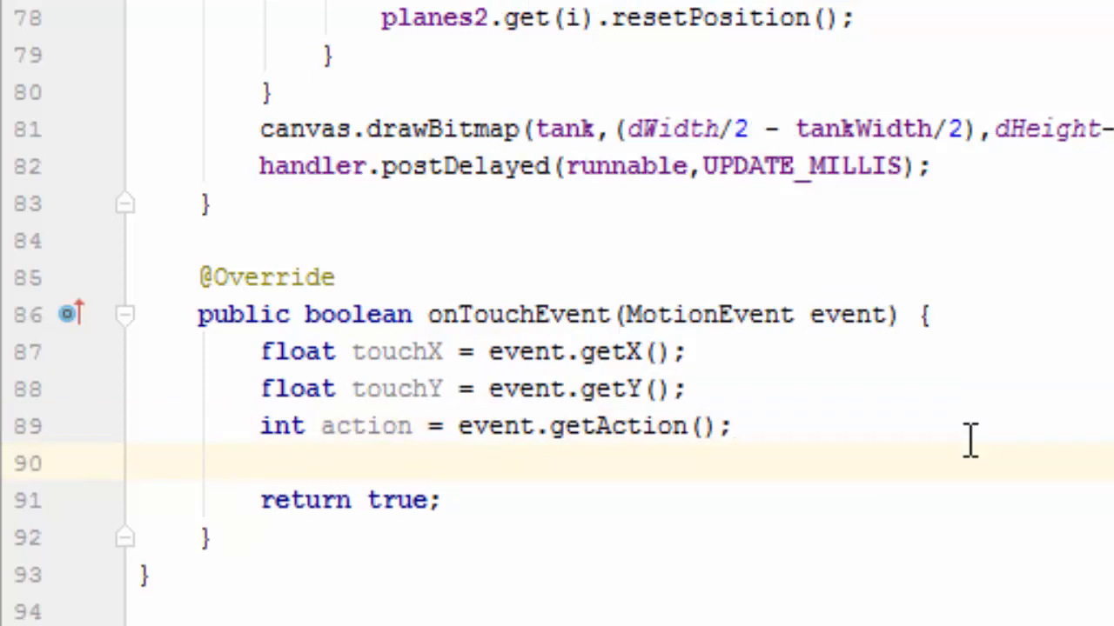
pyautogui.write('if (')
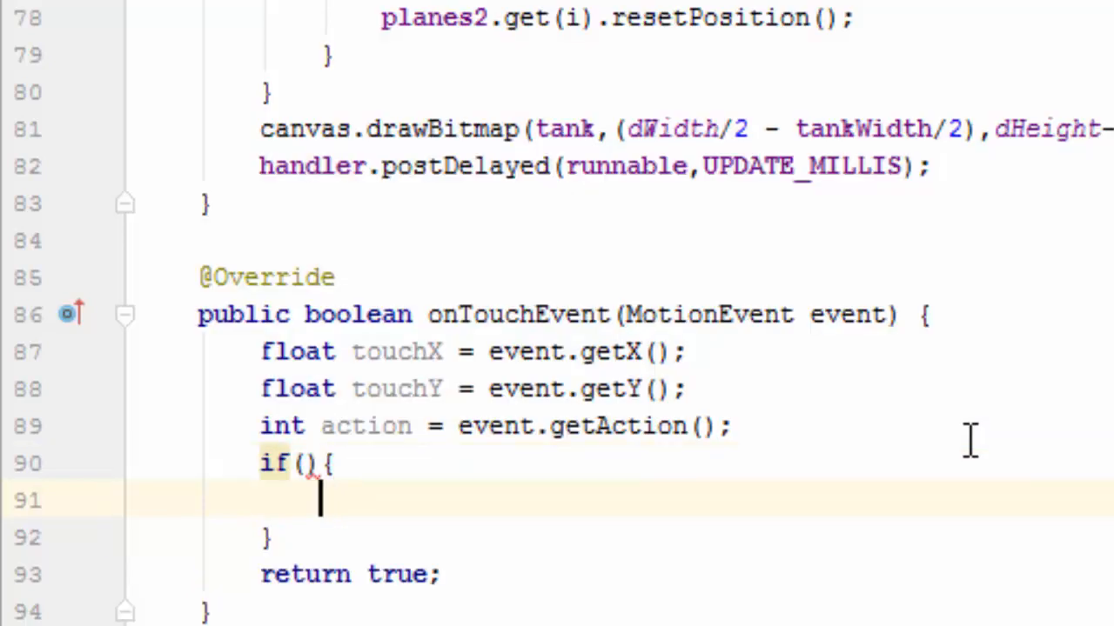
pyautogui.write('action')
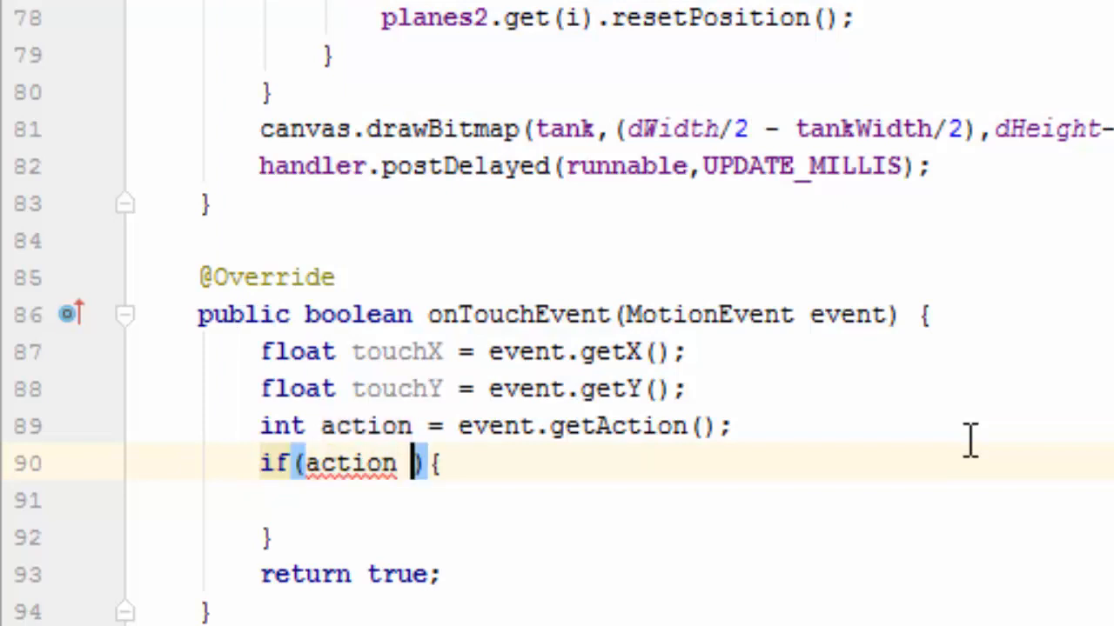
pyautogui.write('==')
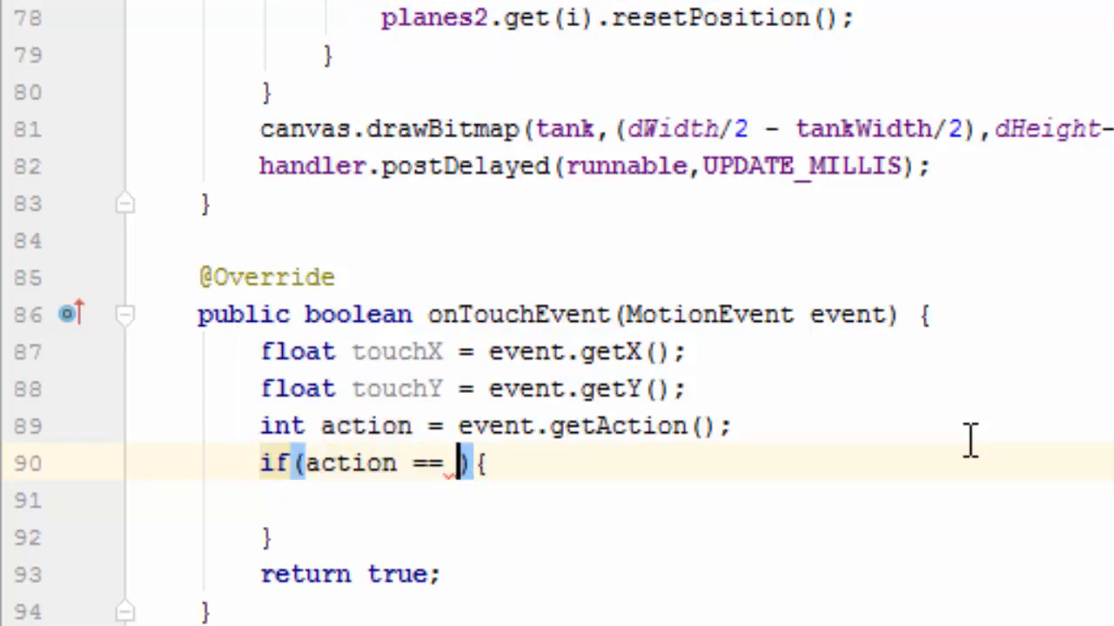
pyautogui.write('MOTION')
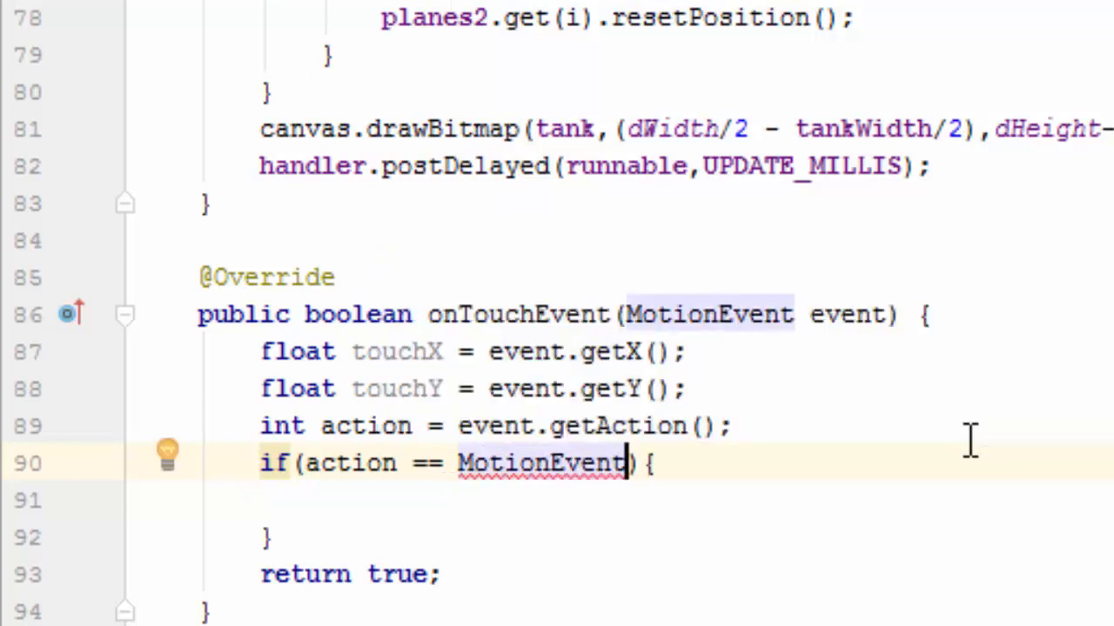
pyautogui.write('.ACTION_DOWN')
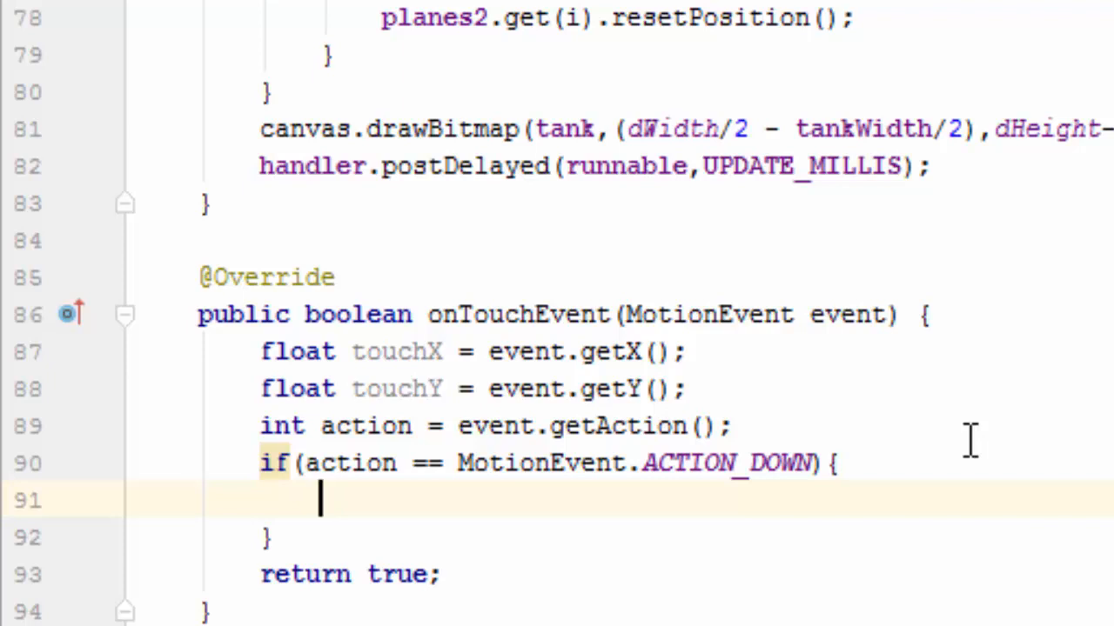
# Add an inner if testing touchX between dWidth/2 - tankWidth/2 and dWidth/2 + tankWidth/2
pyautogui.write('if (')
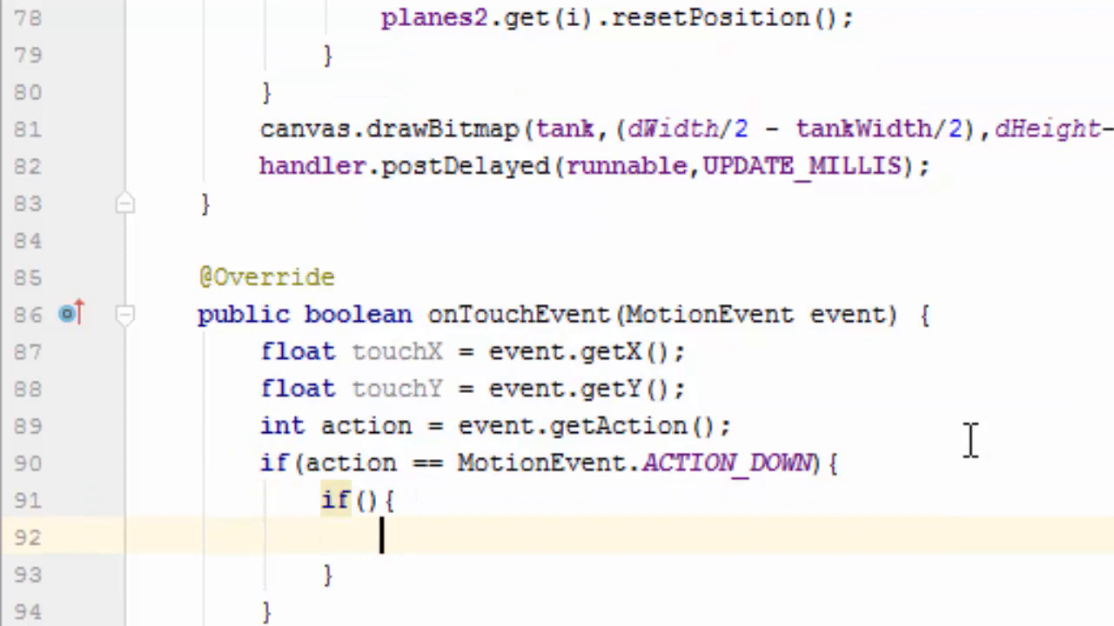
pyautogui.write('tc')
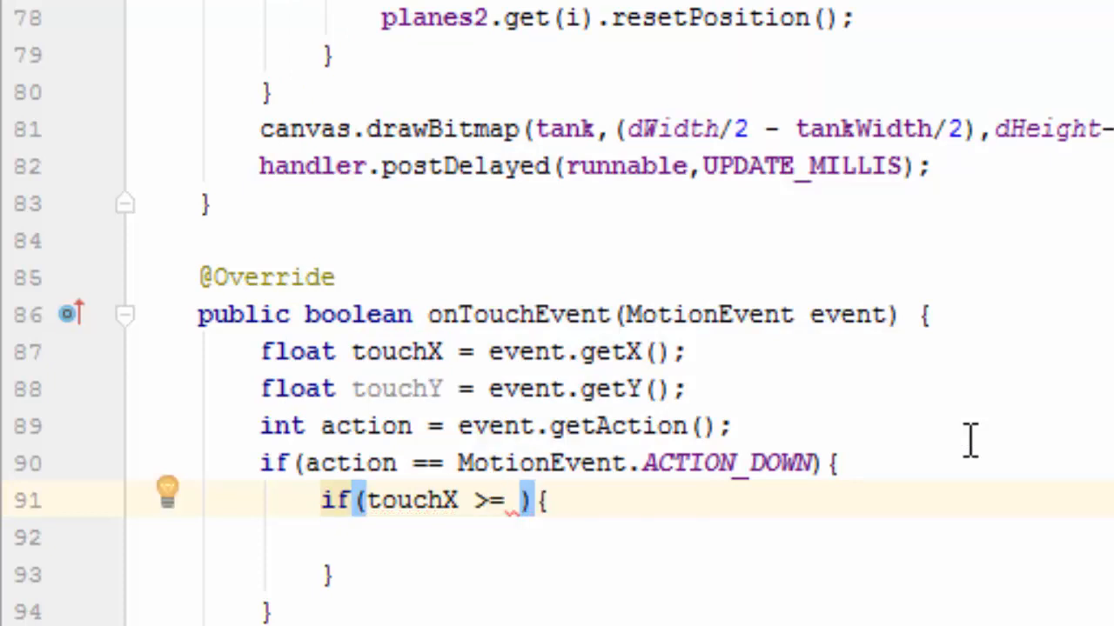
pyautogui.write('(d')
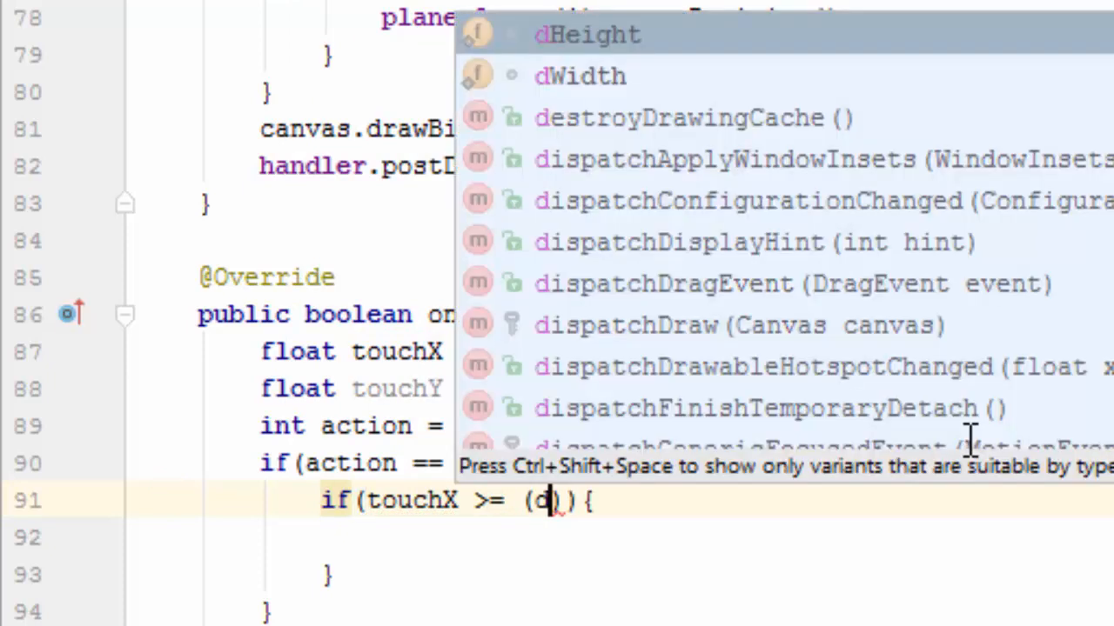
pyautogui.click(579, 75)
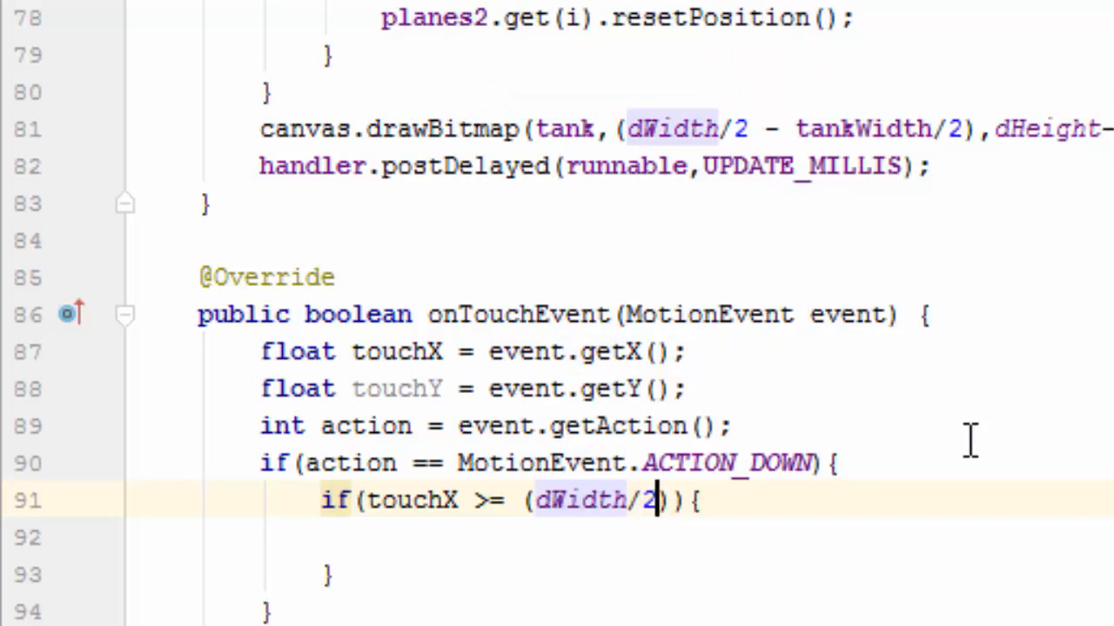
pyautogui.write('-')
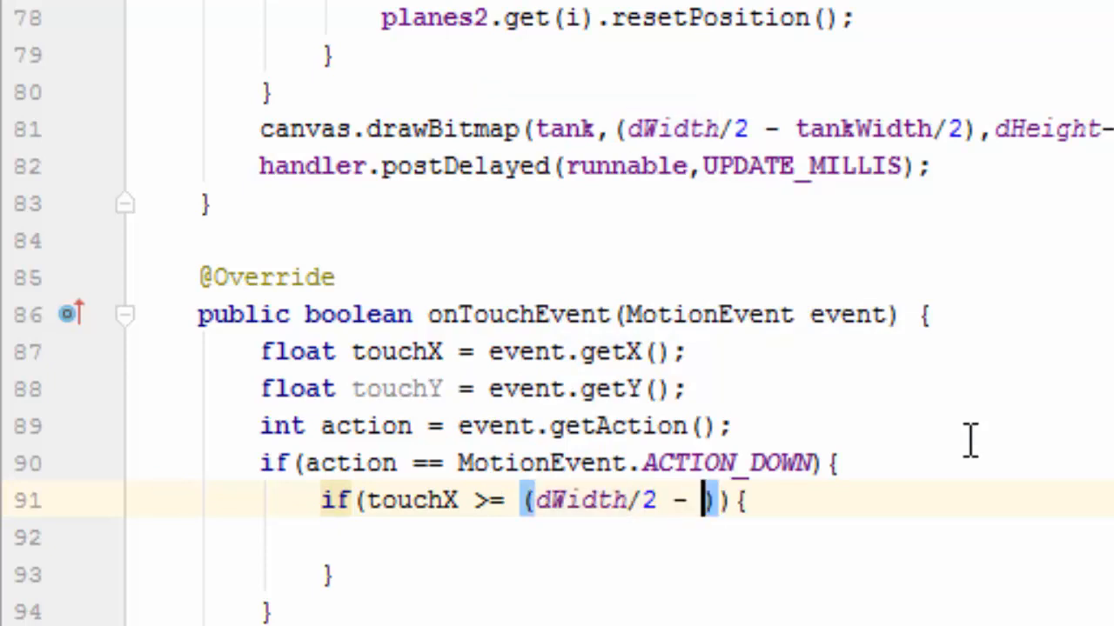
pyautogui.write('tankWidth/2')
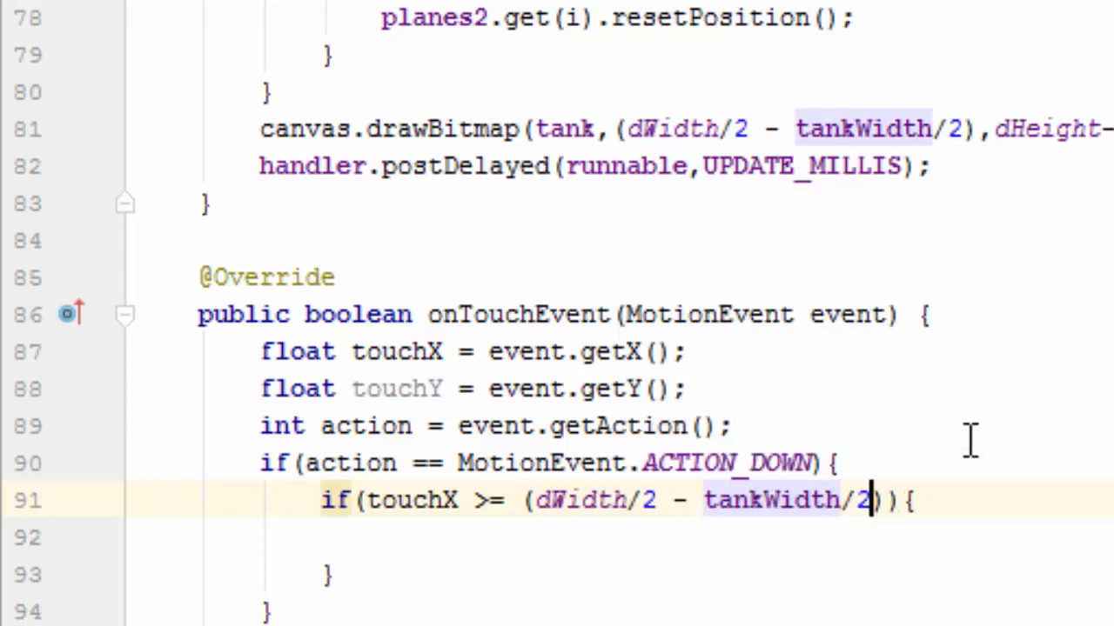
pyautogui.write('&')
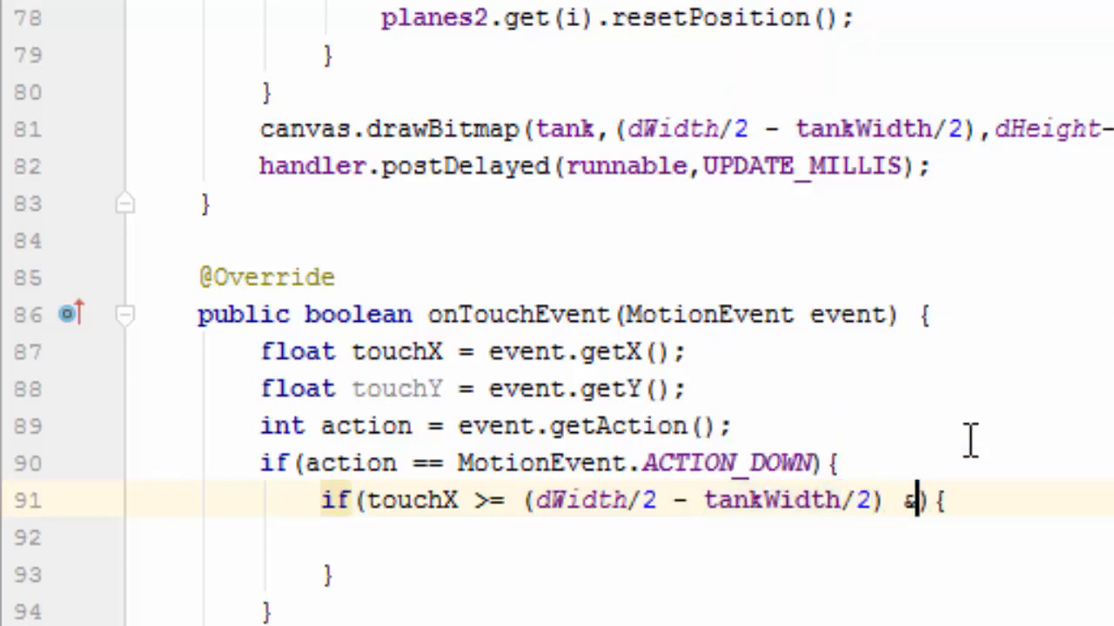
pyautogui.write('& touchX')
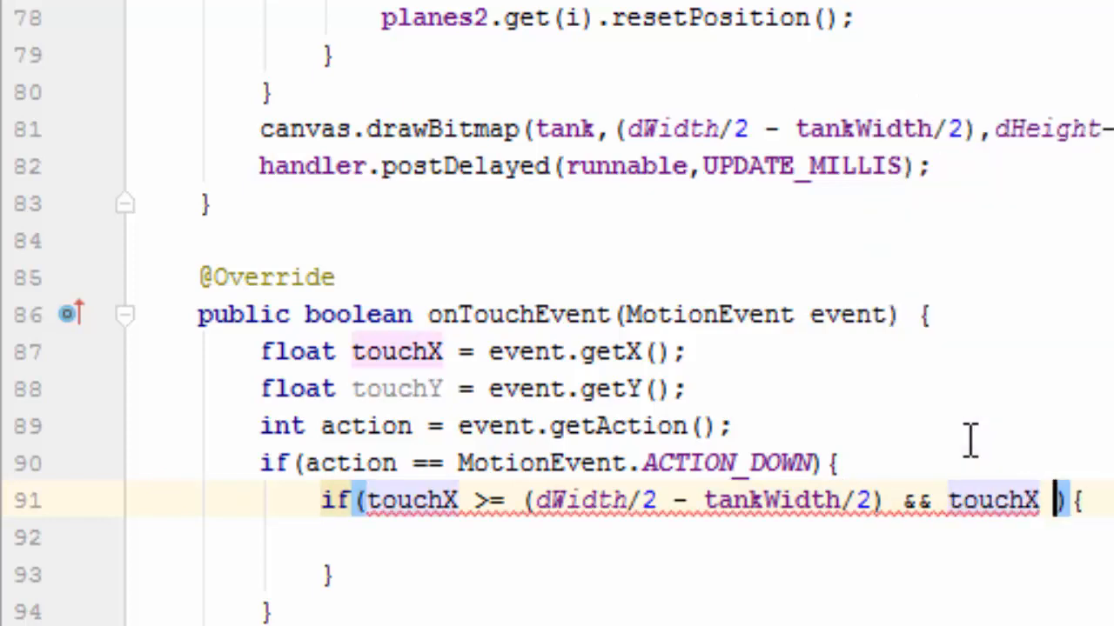
pyautogui.write('<= (')
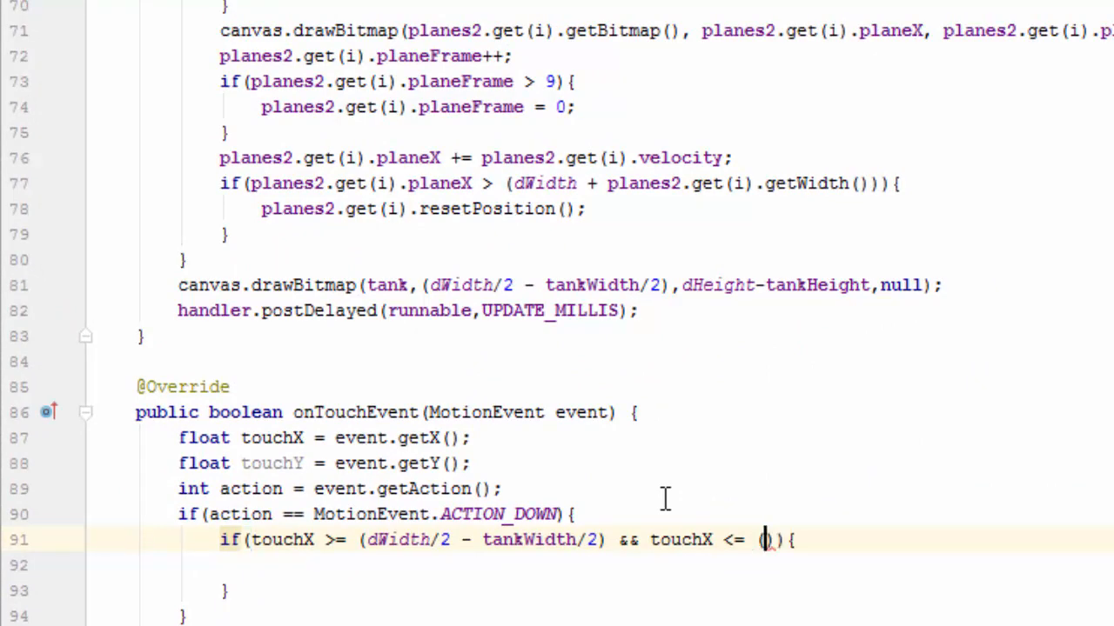
pyautogui.write('dWidth')
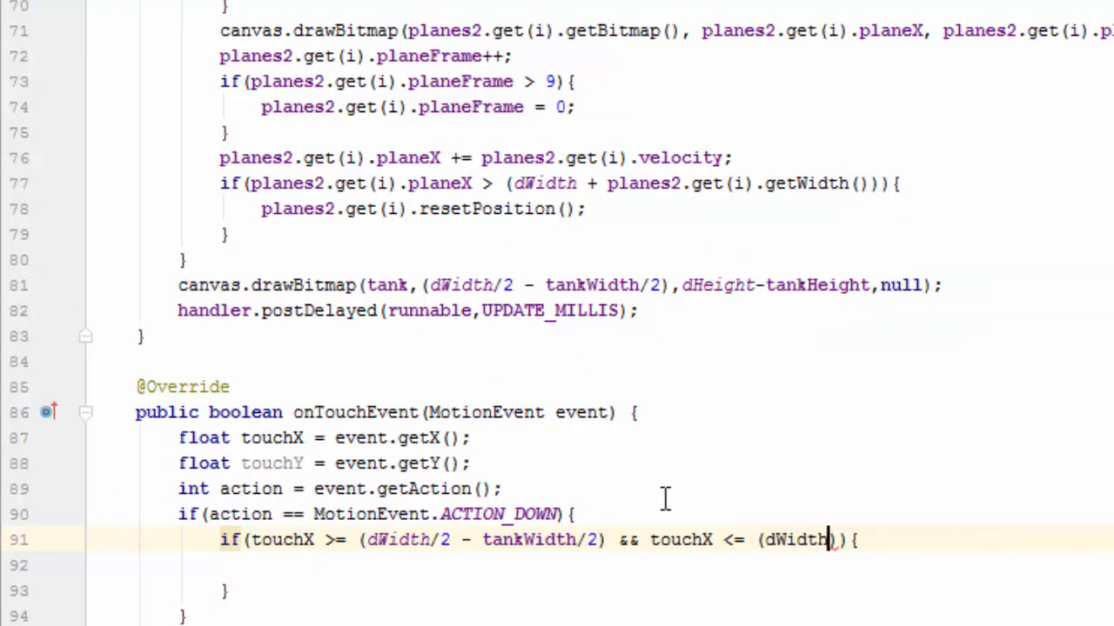
pyautogui.write('/2')
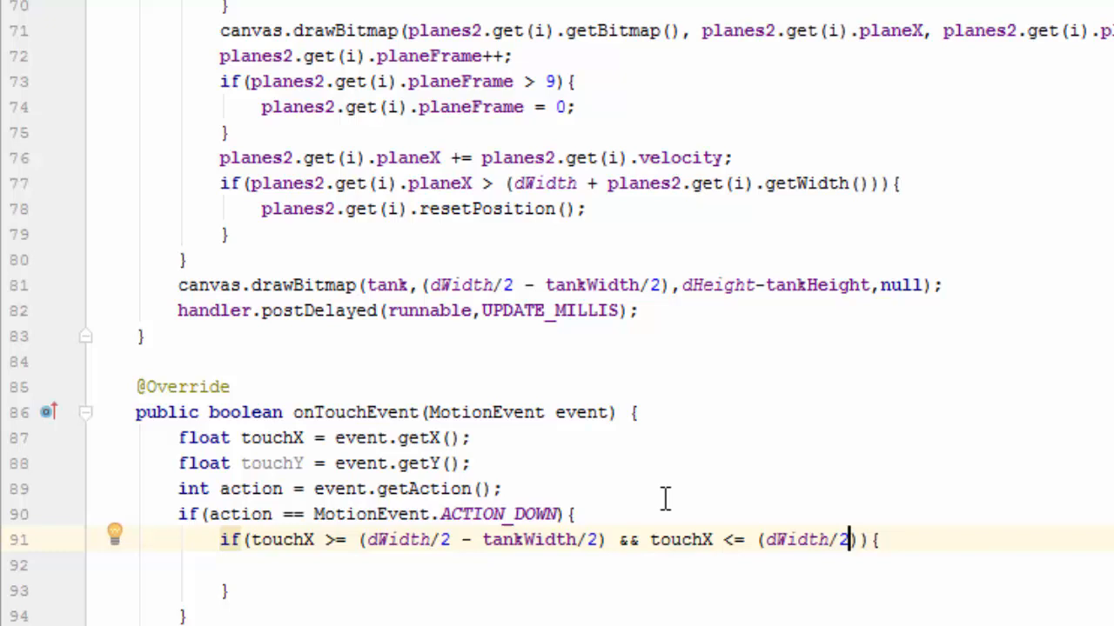
pyautogui.write('+')
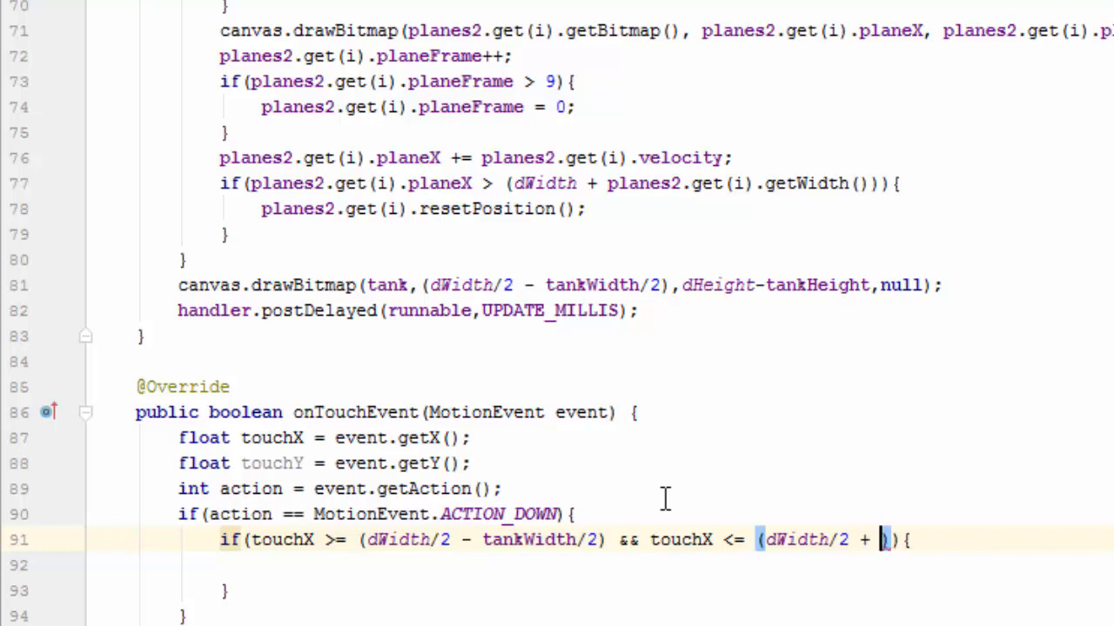
pyautogui.write('tankw')
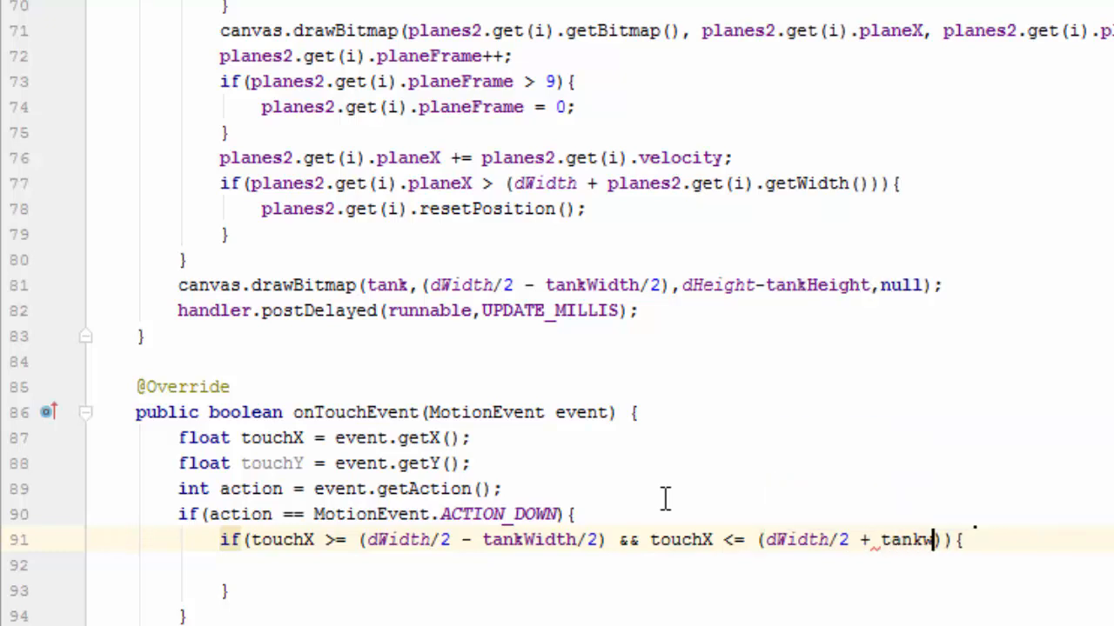
pyautogui.write('Width/2')
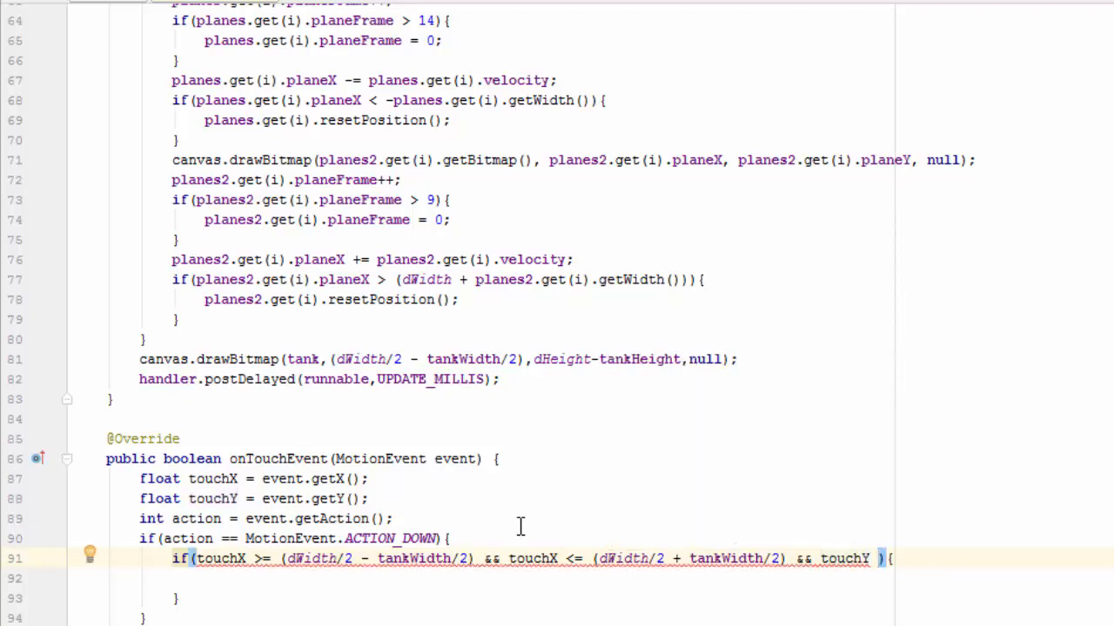
# Extend the condition with touchY >= (dHeight - tankHeight) for the tank's bottom area
pyautogui.write('>=')
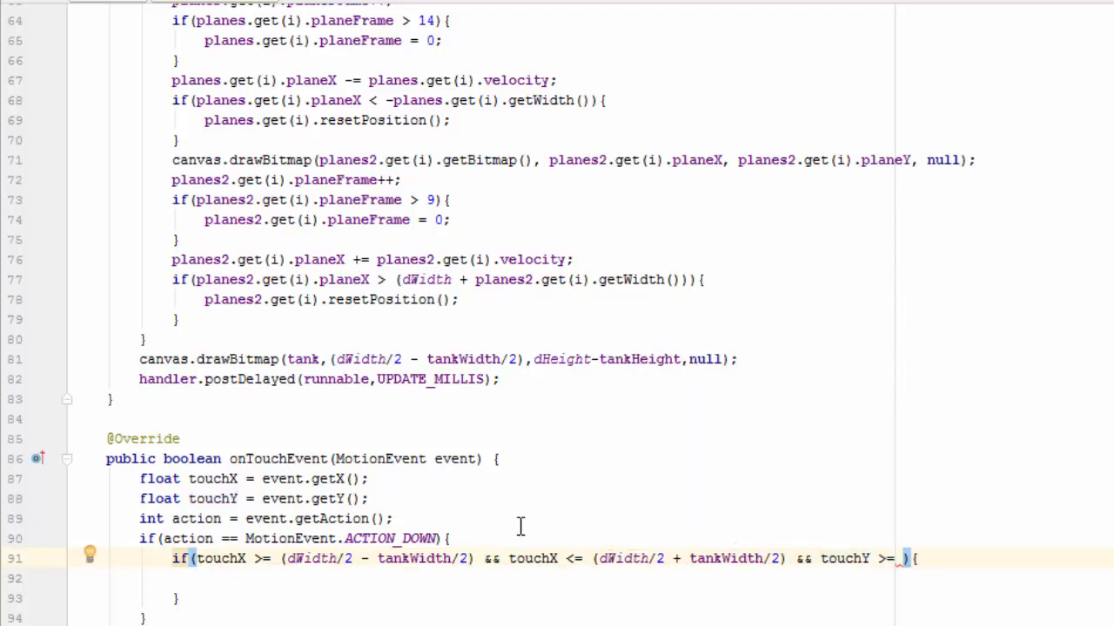
pyautogui.write('(')
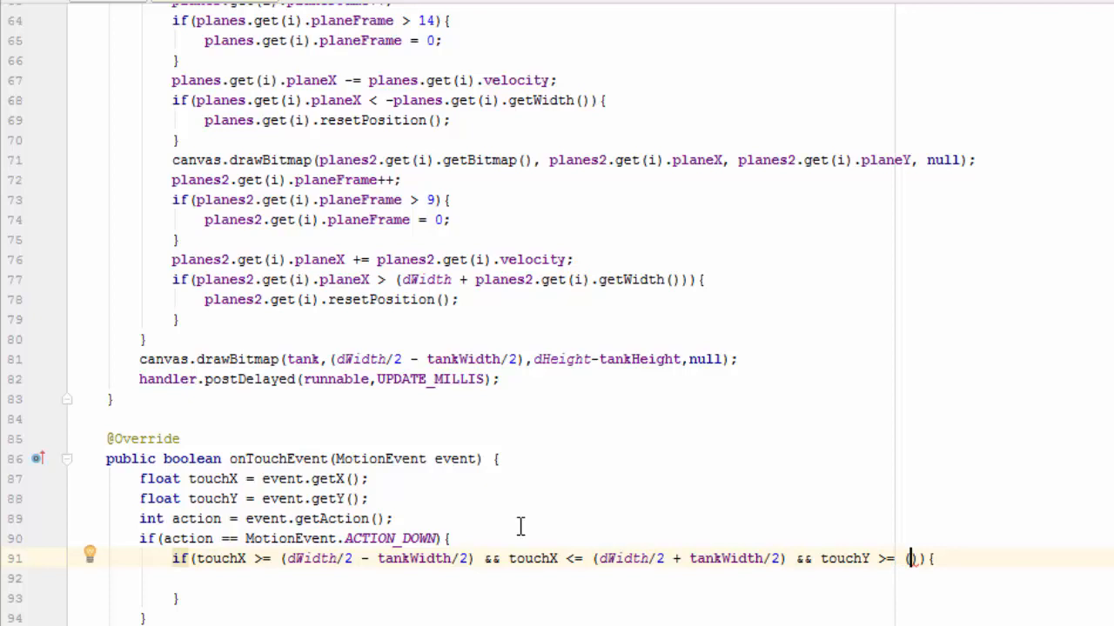
pyautogui.write('dHeight')
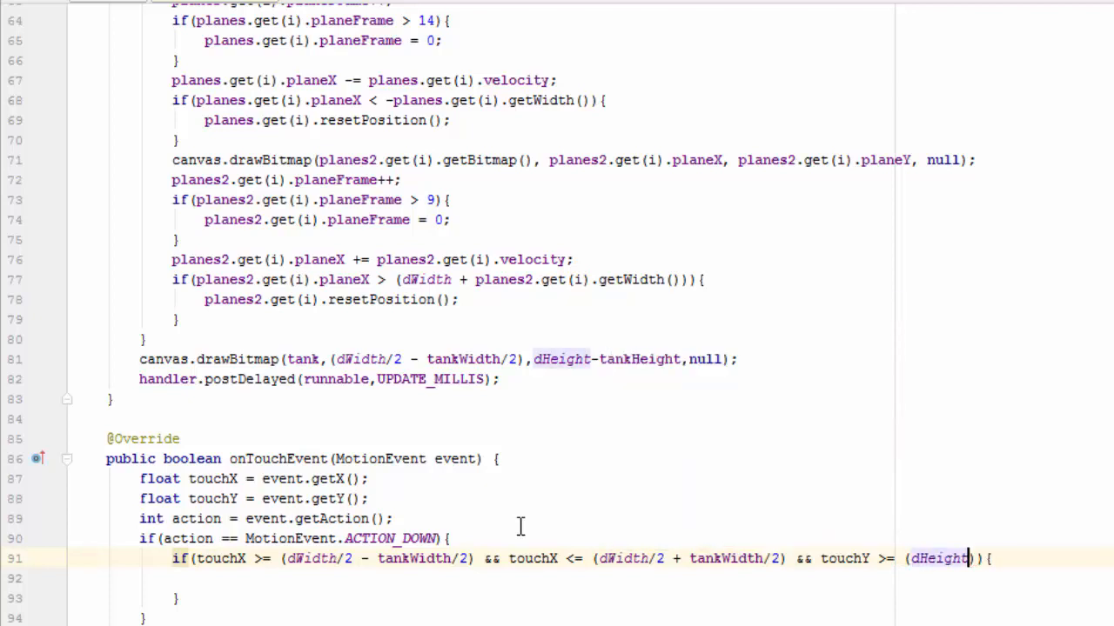
pyautogui.write('+')
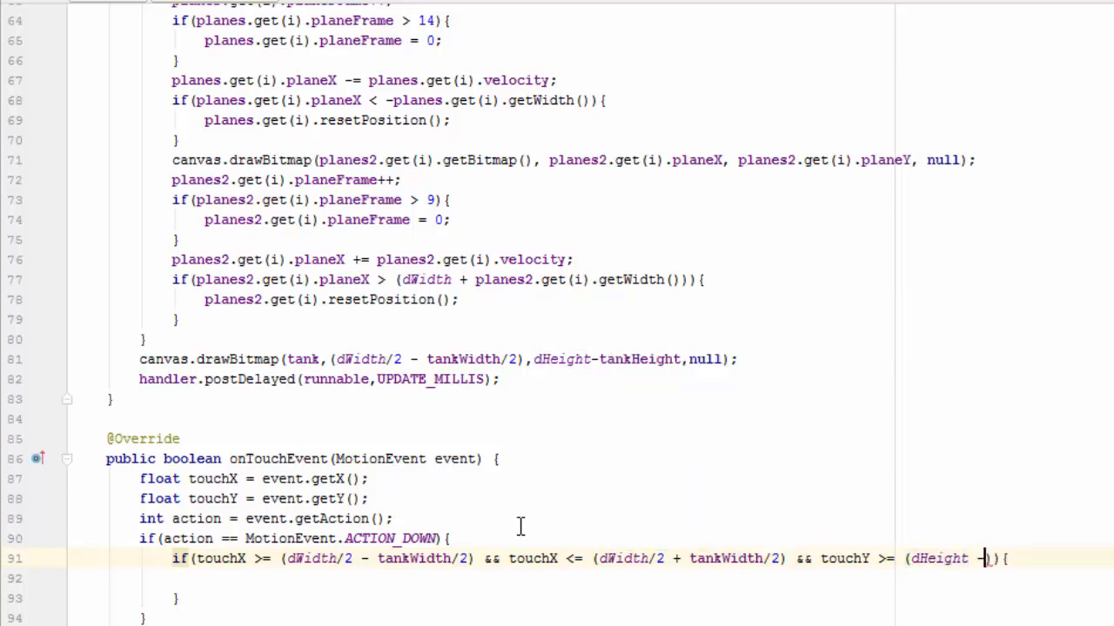
pyautogui.write('tank')
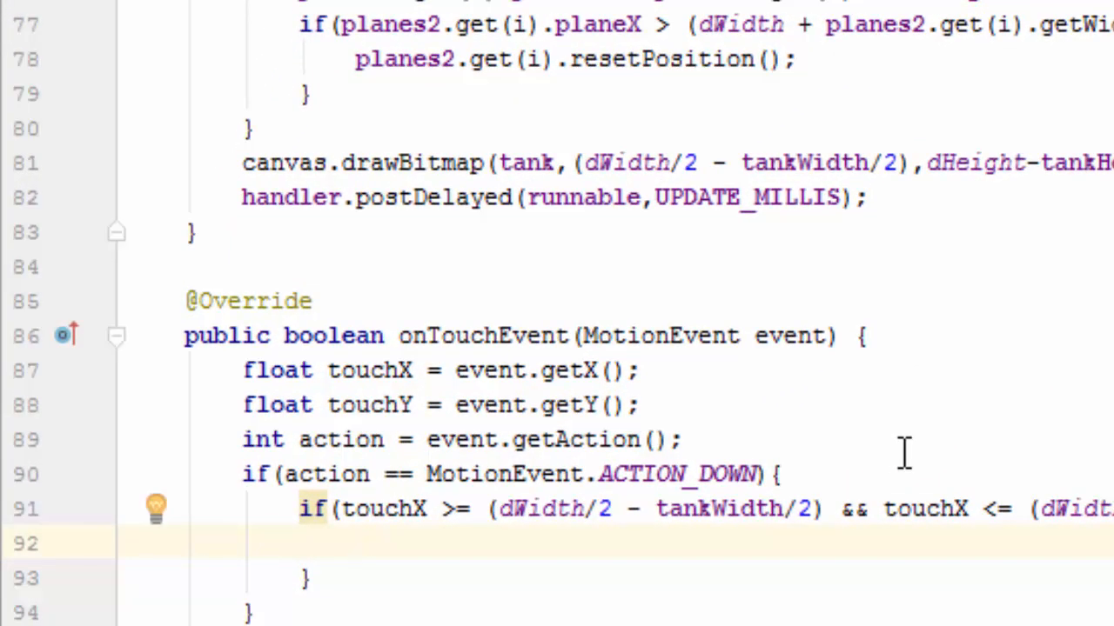
# Write Log.i("Tank","is tapped"); inside the tank-bounds if block
pyautogui.write('Log')
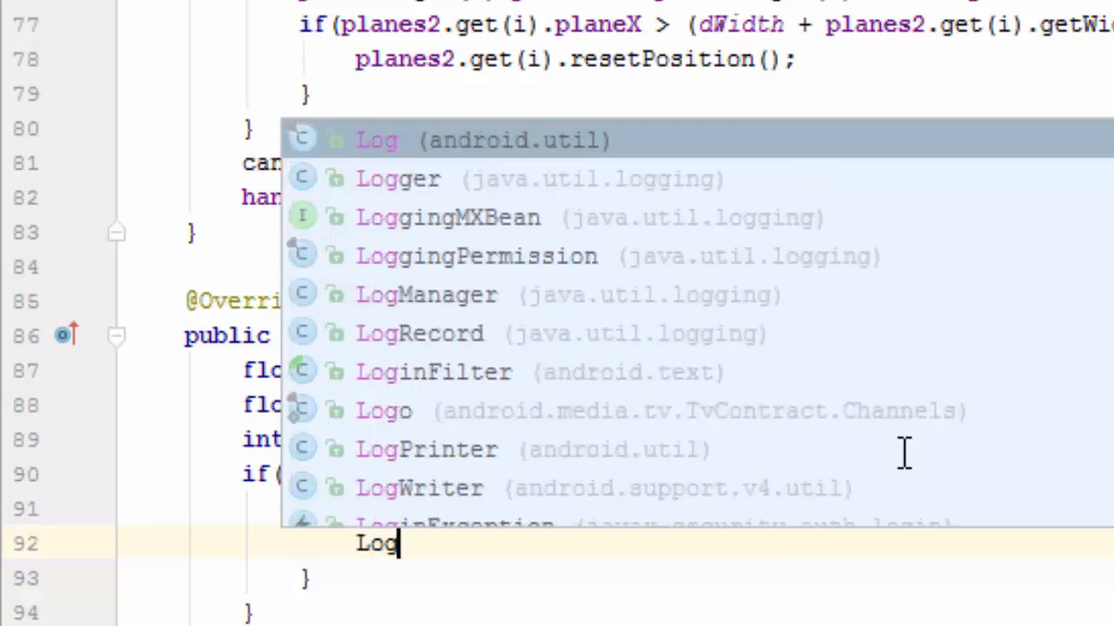
pyautogui.write('.i();')
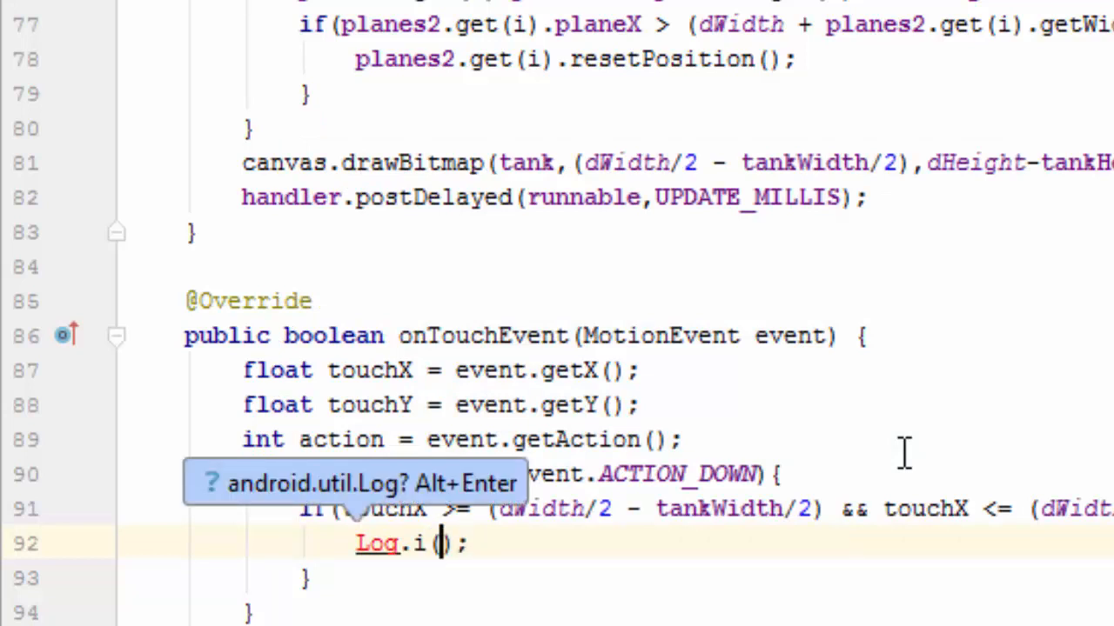
pyautogui.write('"Tan"')
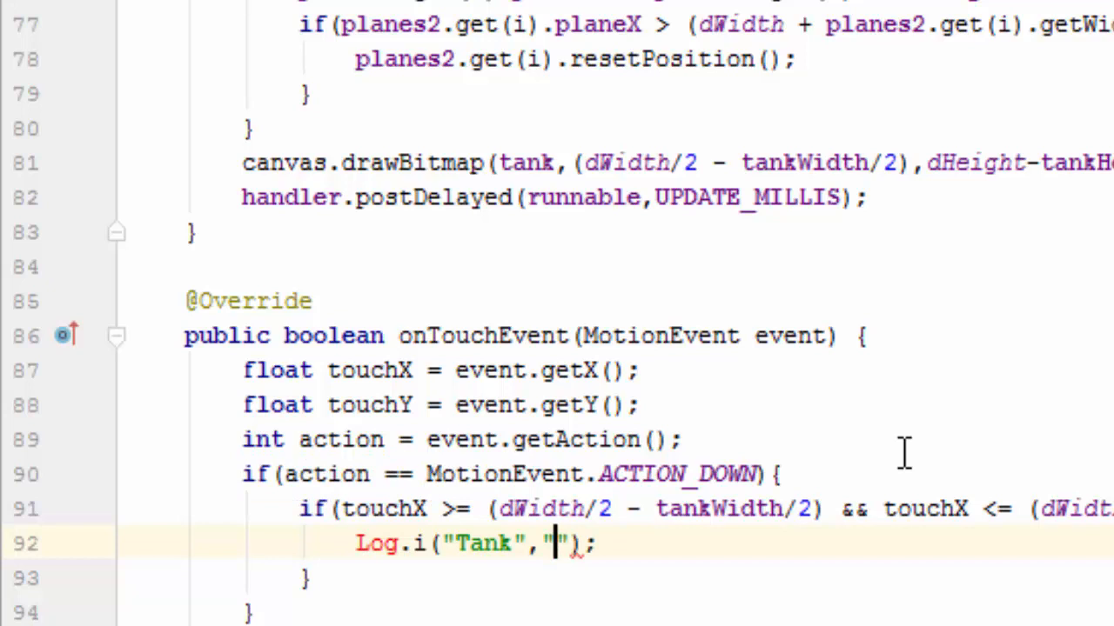
pyautogui.write('is')
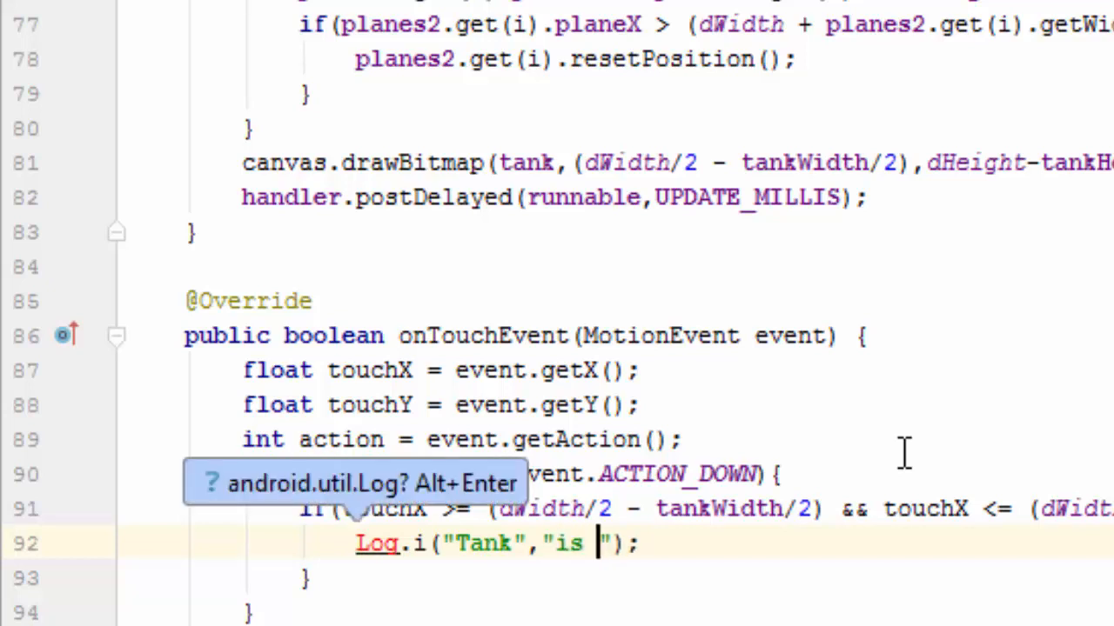
pyautogui.write('tapped')
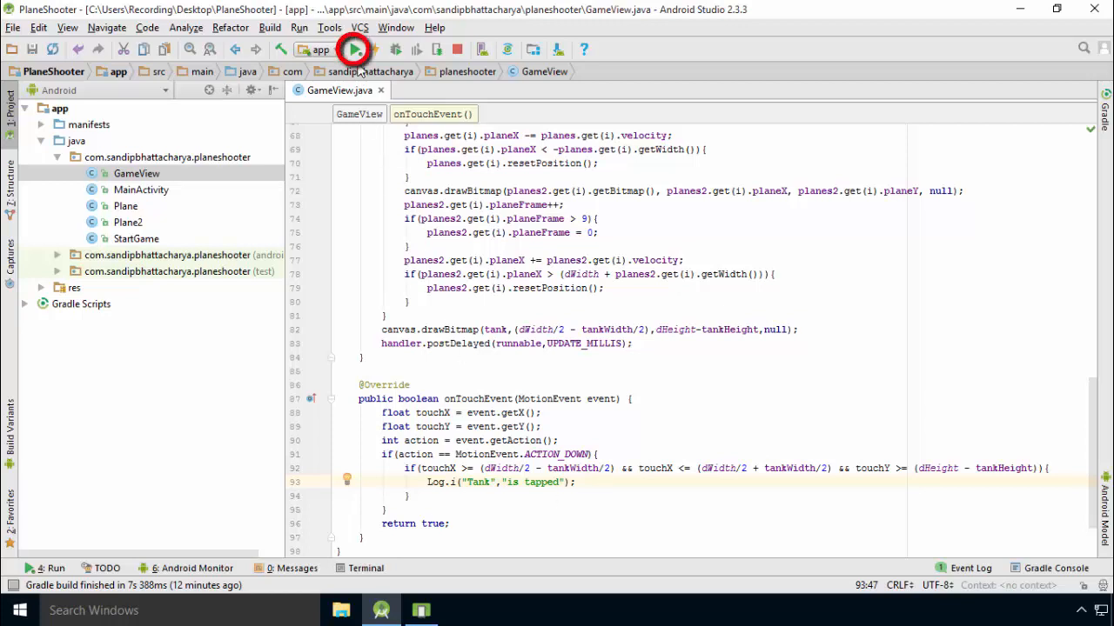
# Run the app and bring the Android Emulator showing the Start Game screen to the front
pyautogui.click(352, 48)
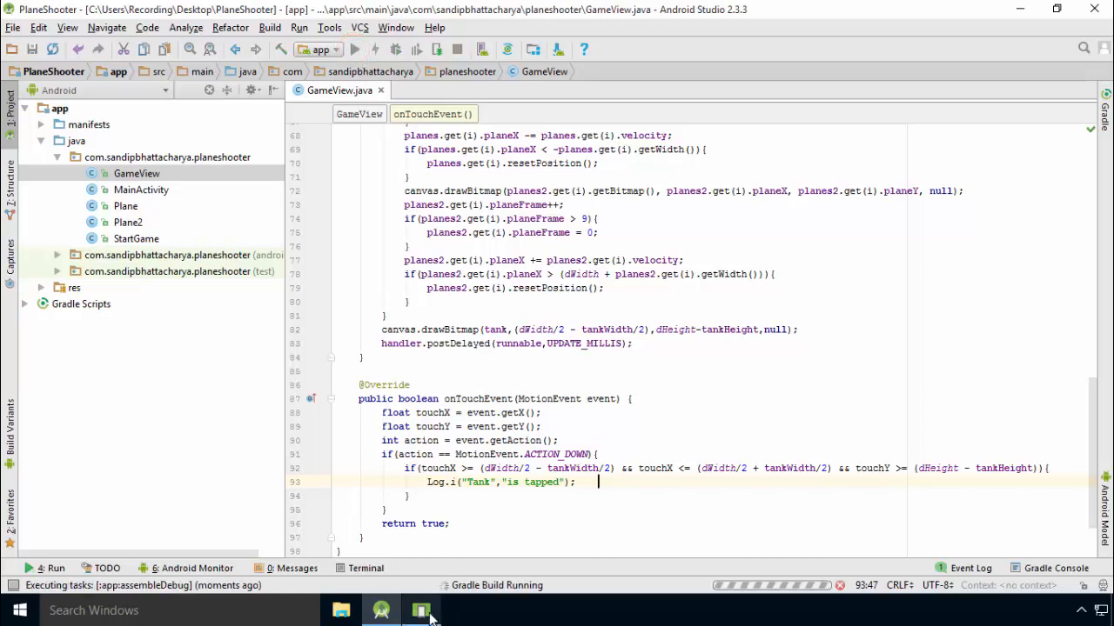
pyautogui.click(422, 610)
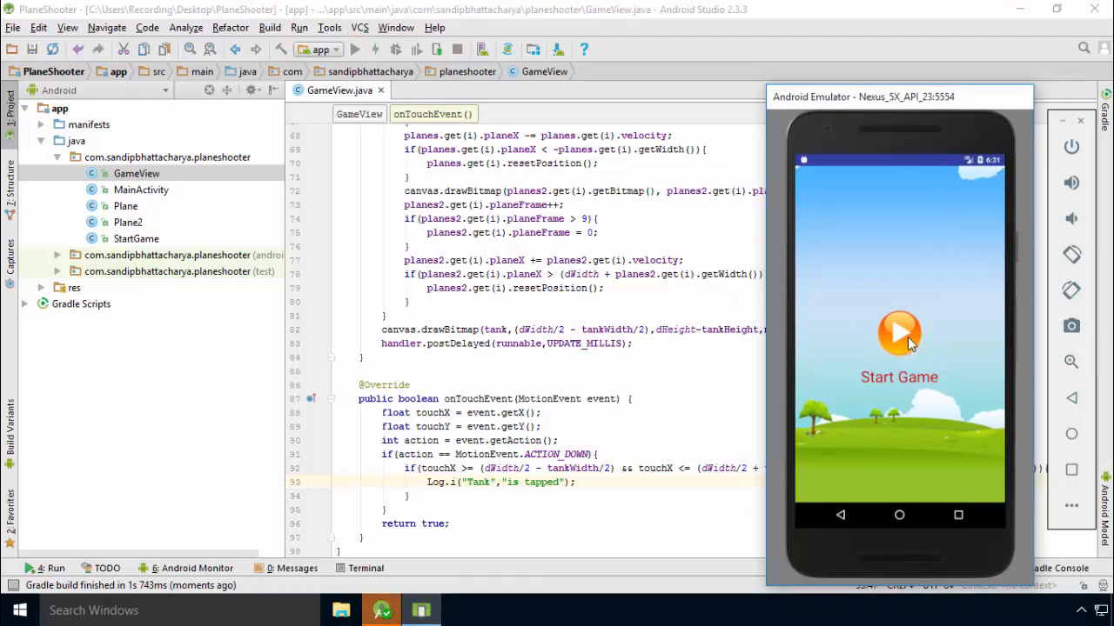
# Start the game and tap the tank so logcat records 'Tank: is tapped'
pyautogui.click(898, 333)
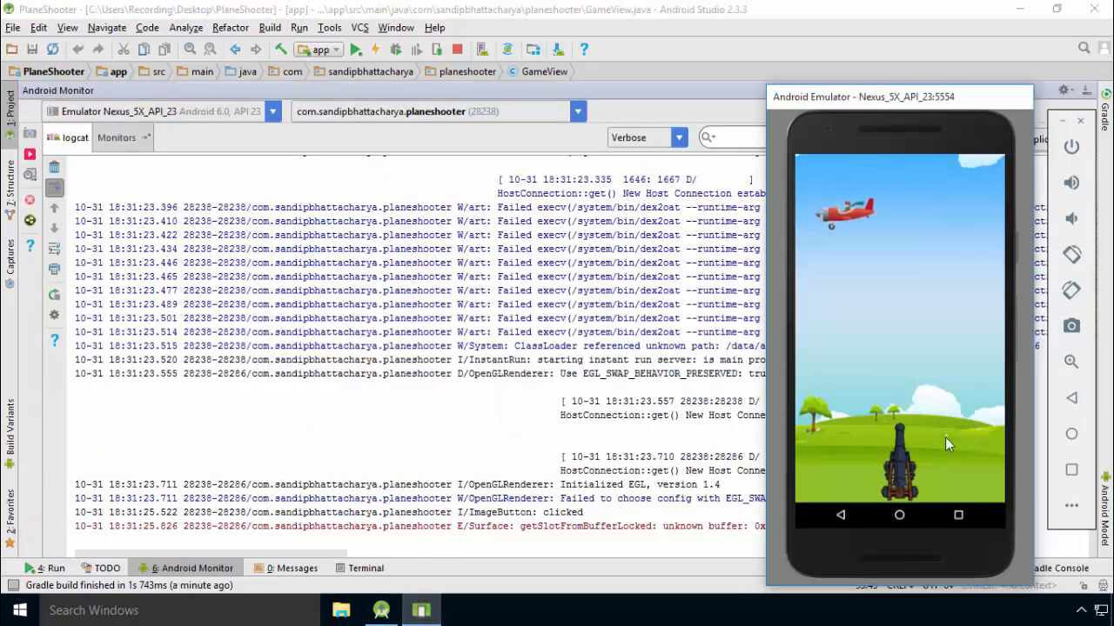
pyautogui.click(903, 461)
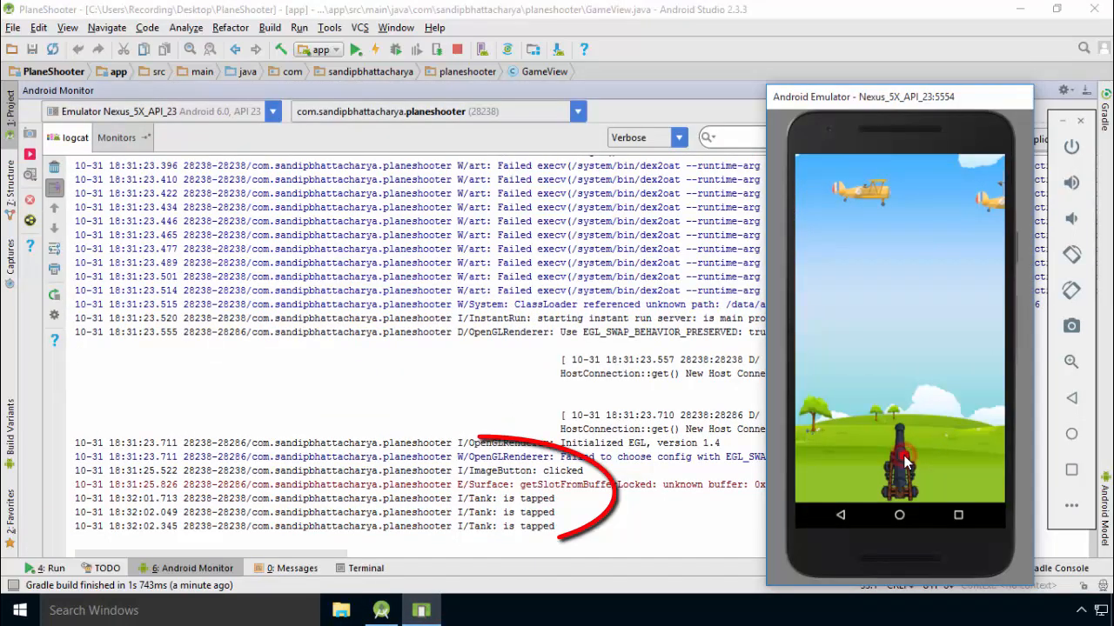